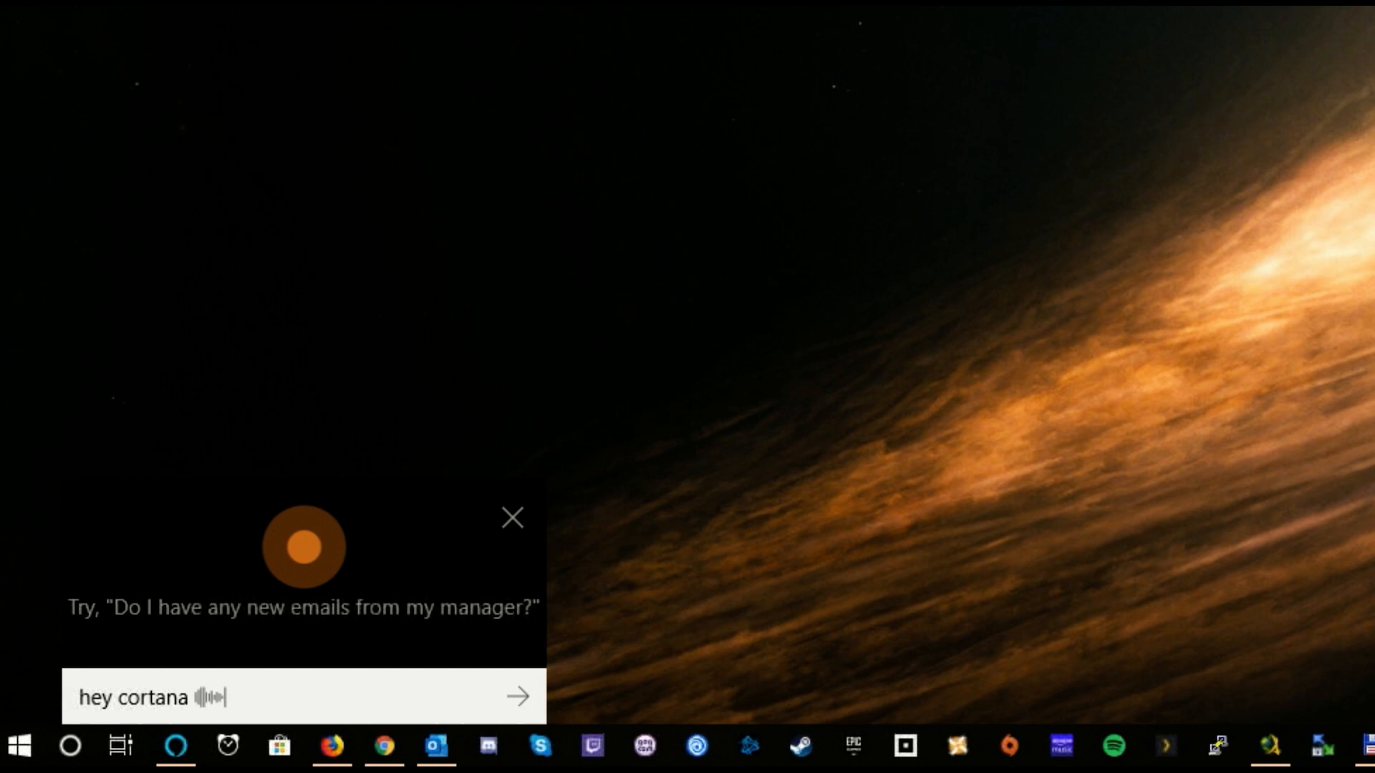
- Speak two test phrases to Cortana: 'now i'm sitting office now' and 'velociraptors and austrac'
{"action": "left_click", "coordinate": [512, 517]}
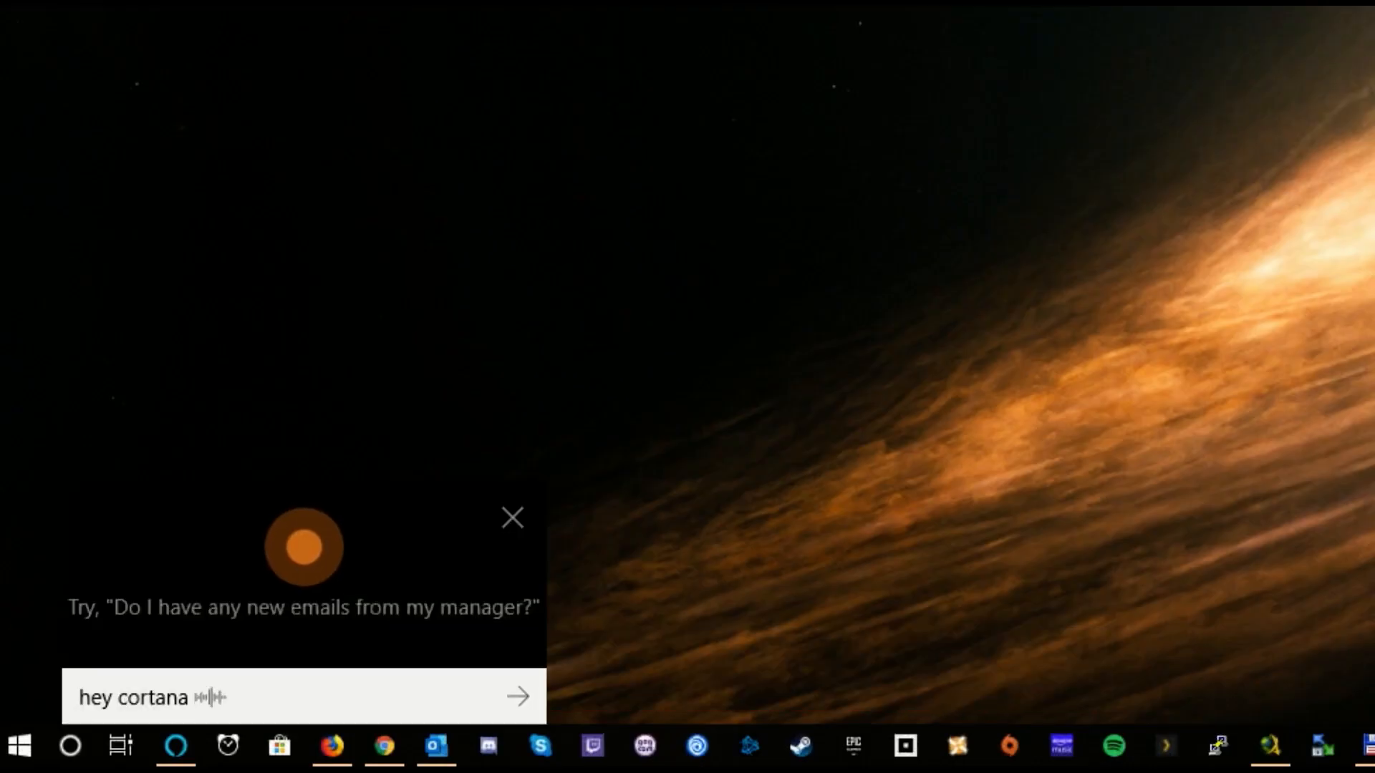
{"action": "type", "text": "now i'm sitting office now"}
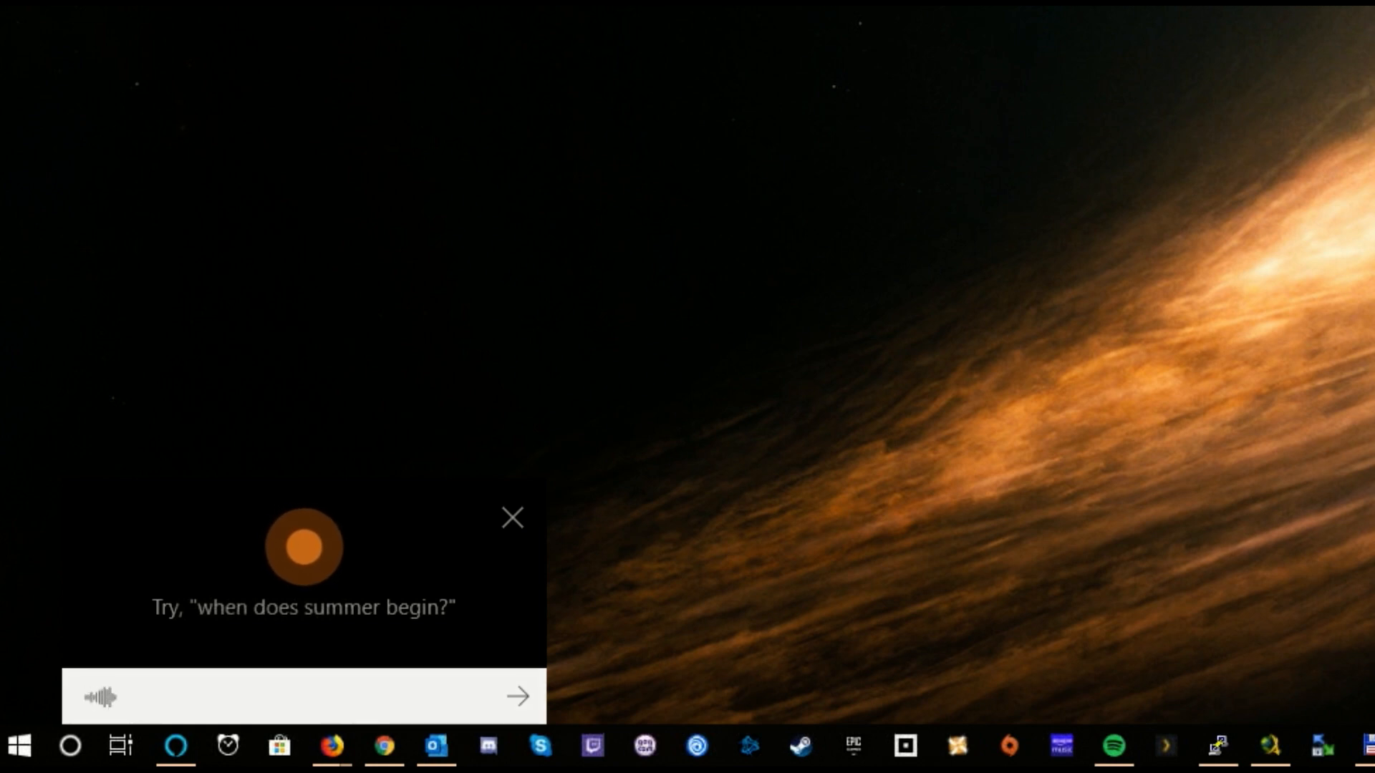
{"action": "left_click", "coordinate": [512, 517]}
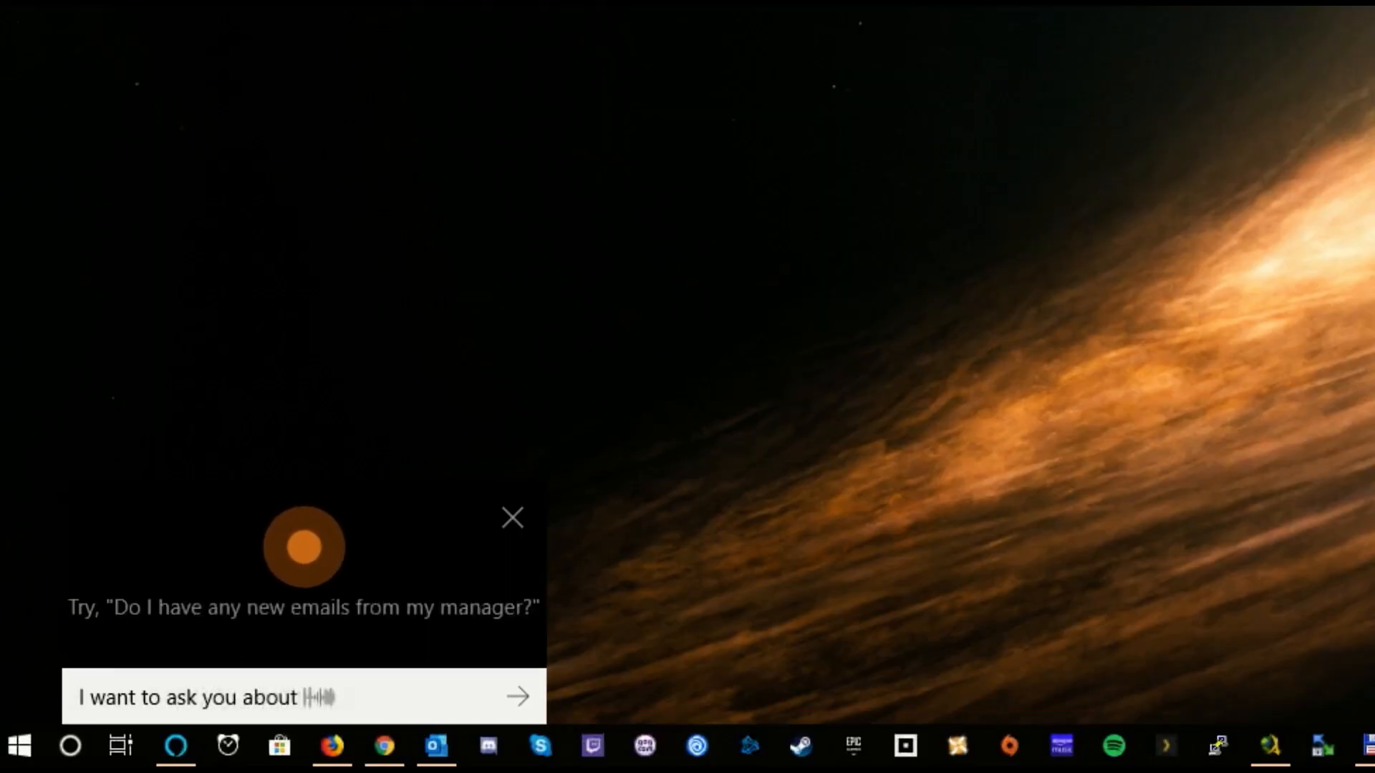
{"action": "type", "text": "velociraptors and austrac"}
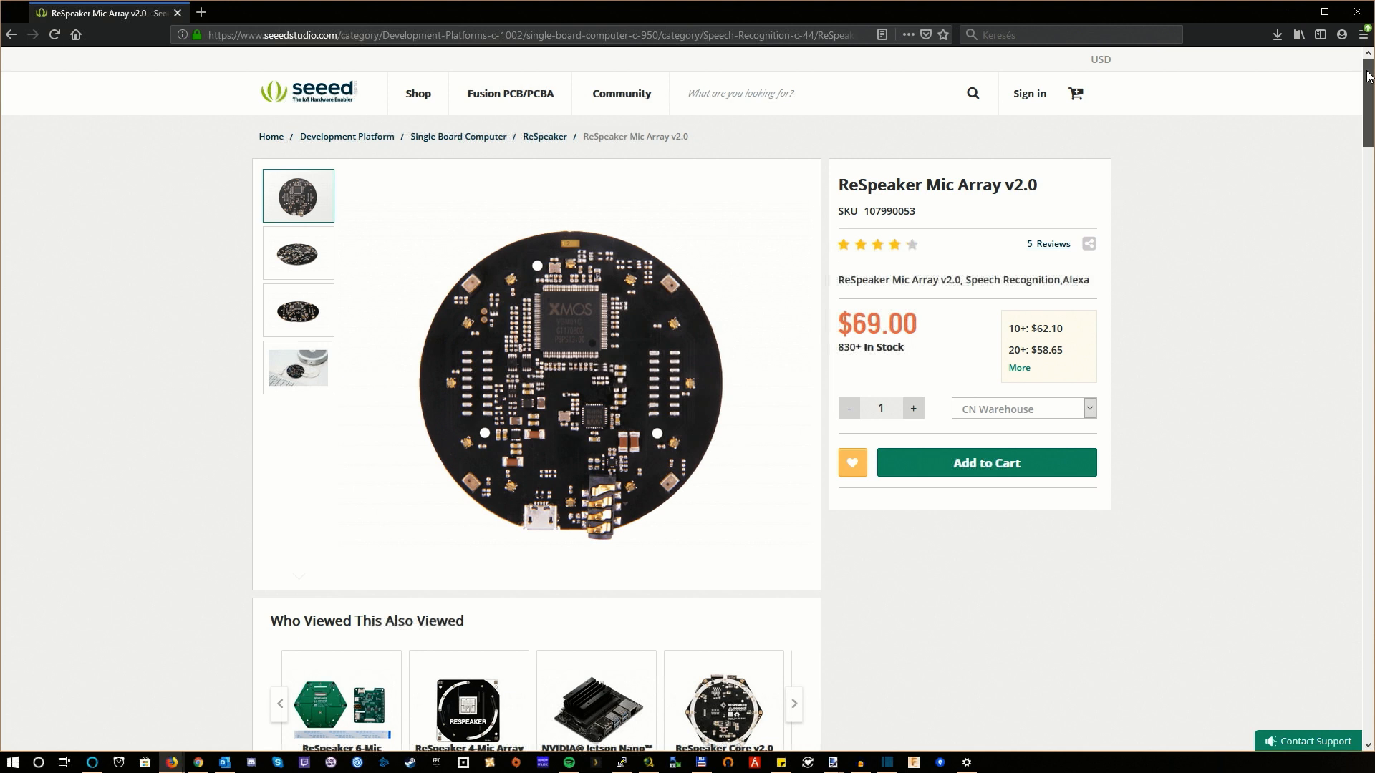
- Scroll past the ReSpeaker description and unboxing video to the Key Features and Detect Voices image
{"action": "scroll", "scroll_direction": "down", "scroll_amount": 3}
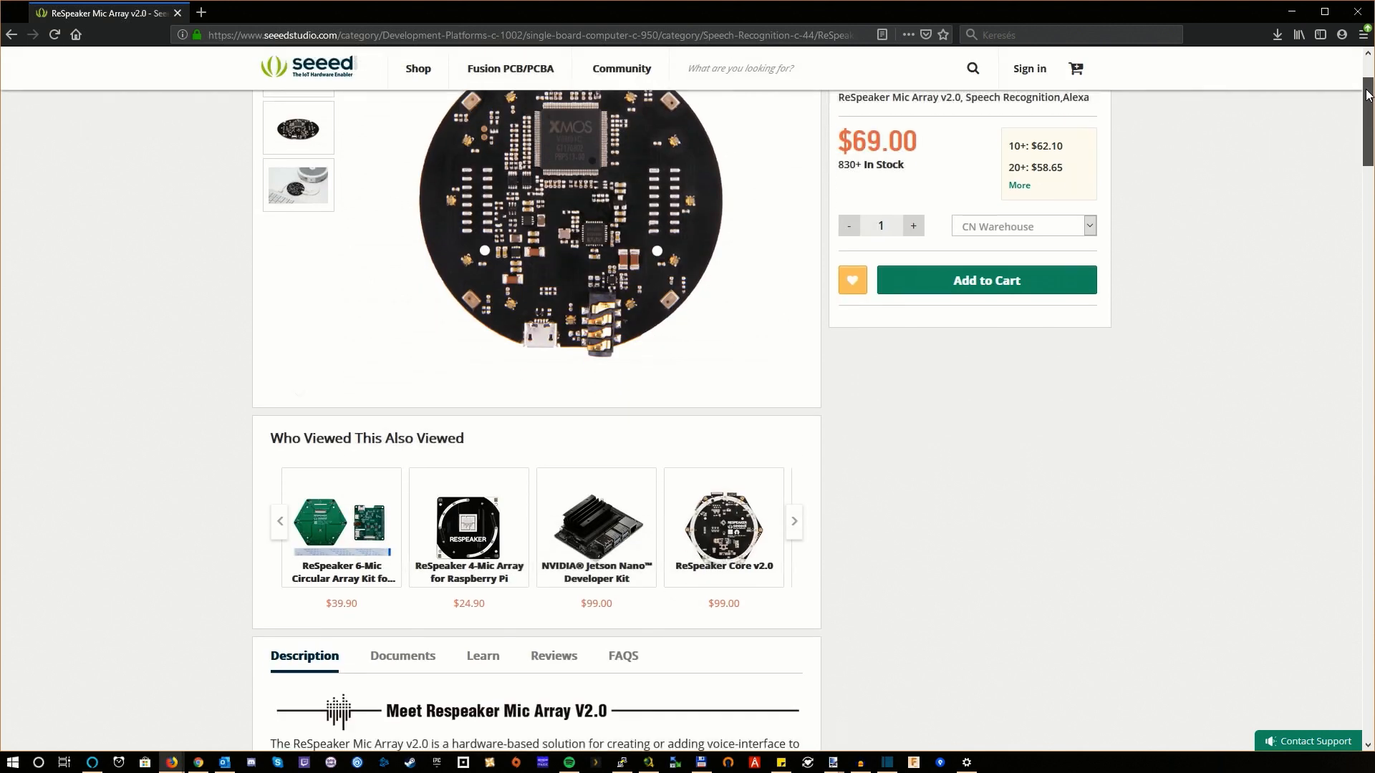
{"action": "scroll", "scroll_direction": "down", "scroll_amount": 3}
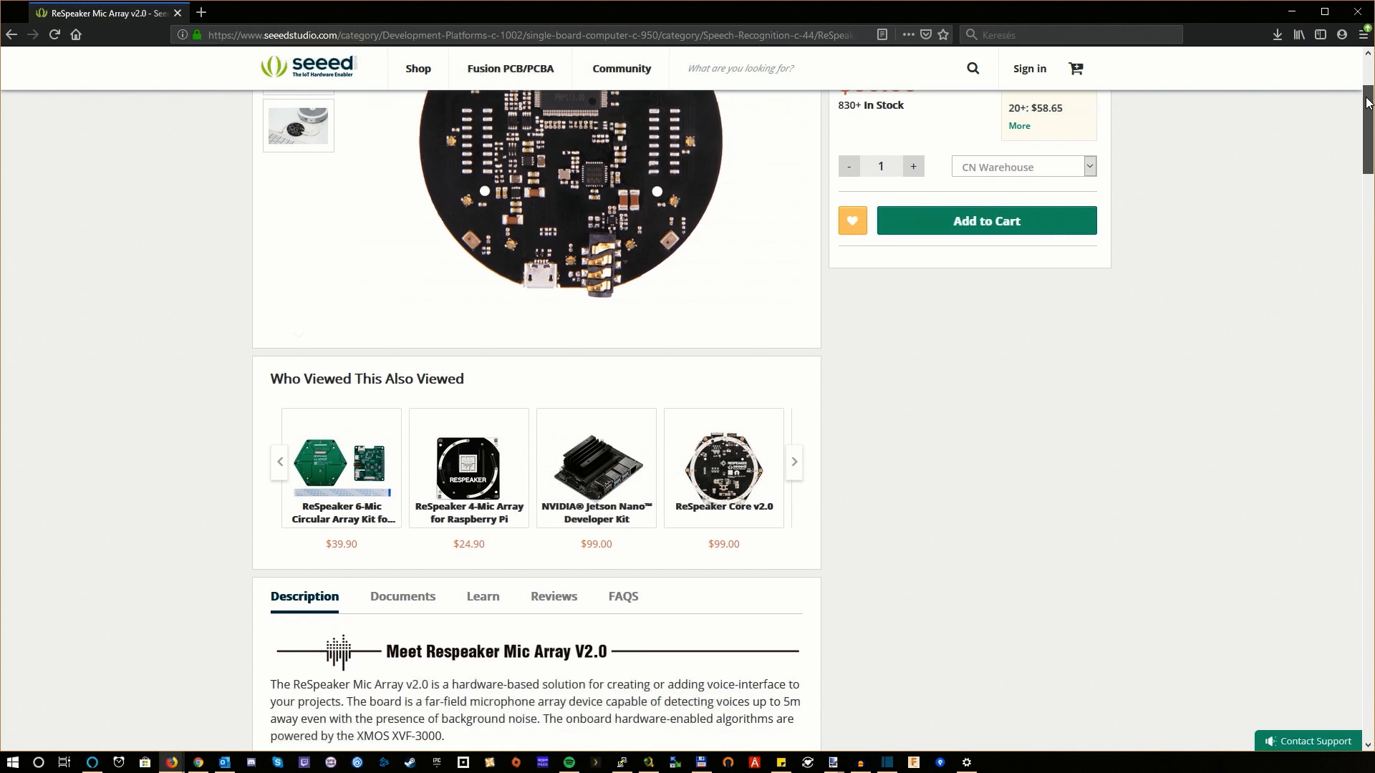
{"action": "scroll", "scroll_direction": "down", "scroll_amount": 3}
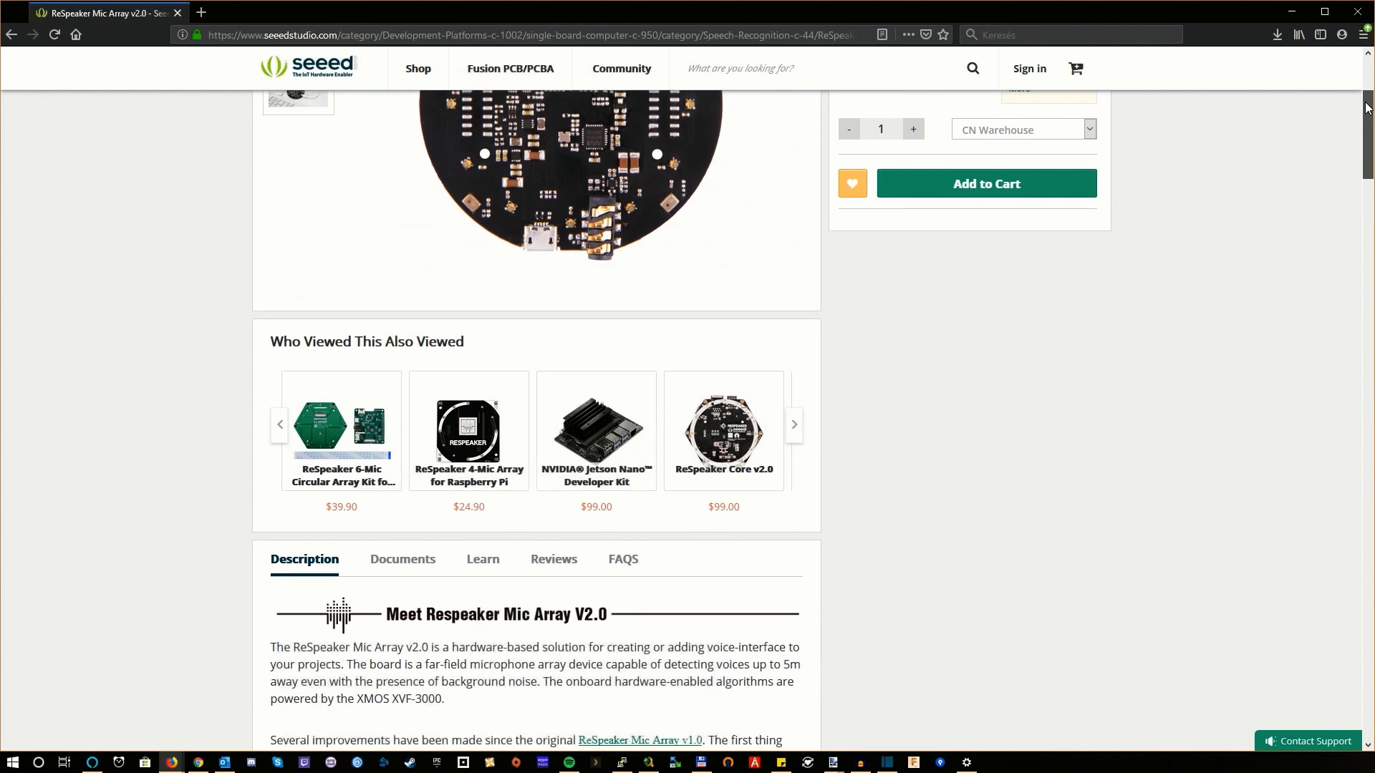
{"action": "scroll", "scroll_direction": "down", "scroll_amount": 3}
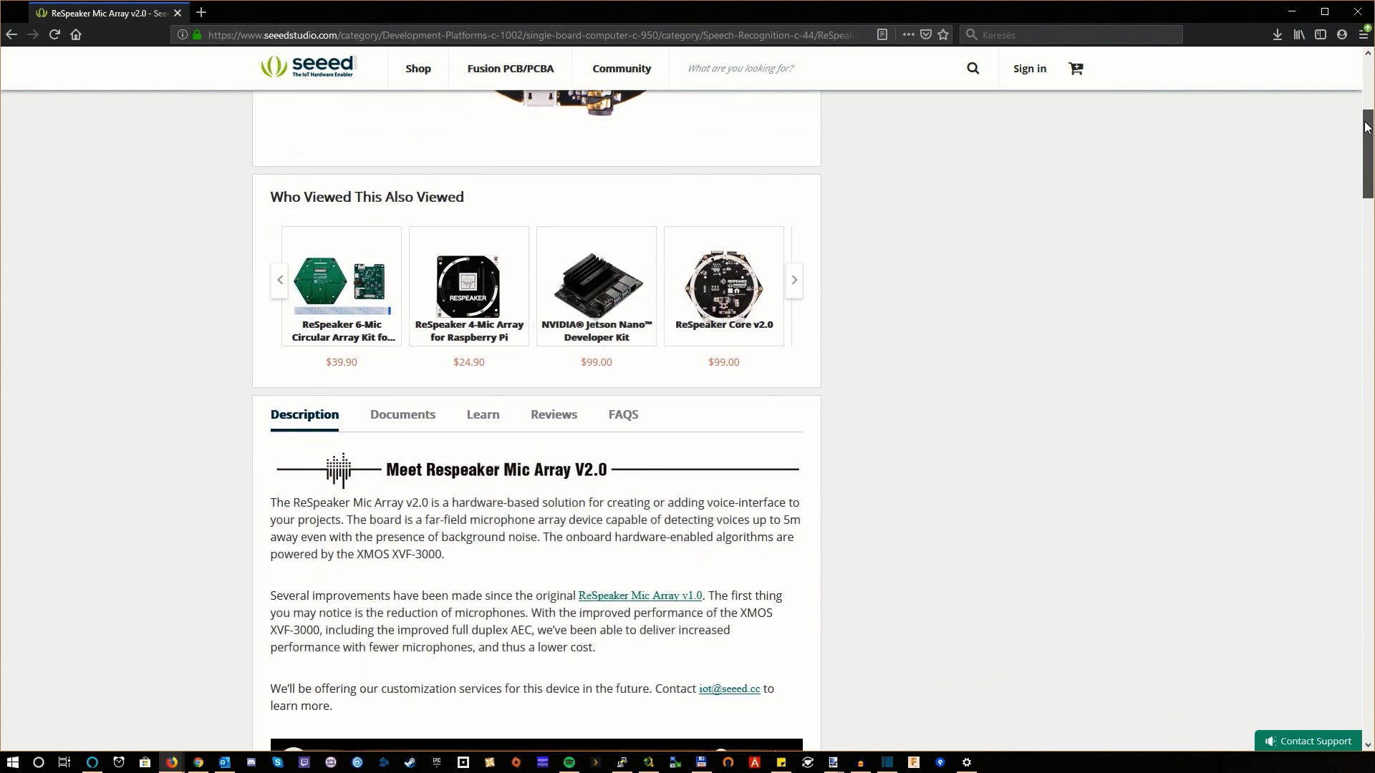
{"action": "scroll", "scroll_direction": "down", "scroll_amount": 3}
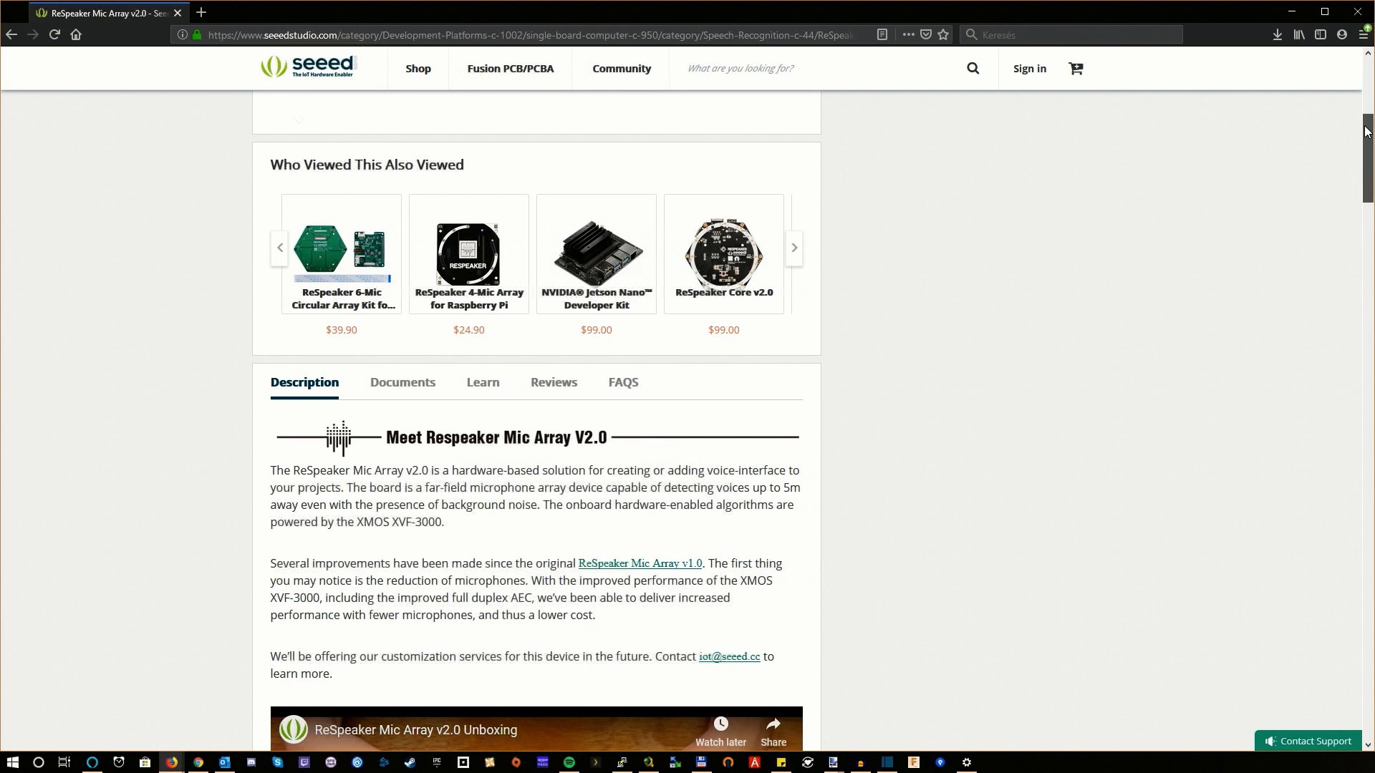
{"action": "scroll", "scroll_direction": "down", "scroll_amount": 3}
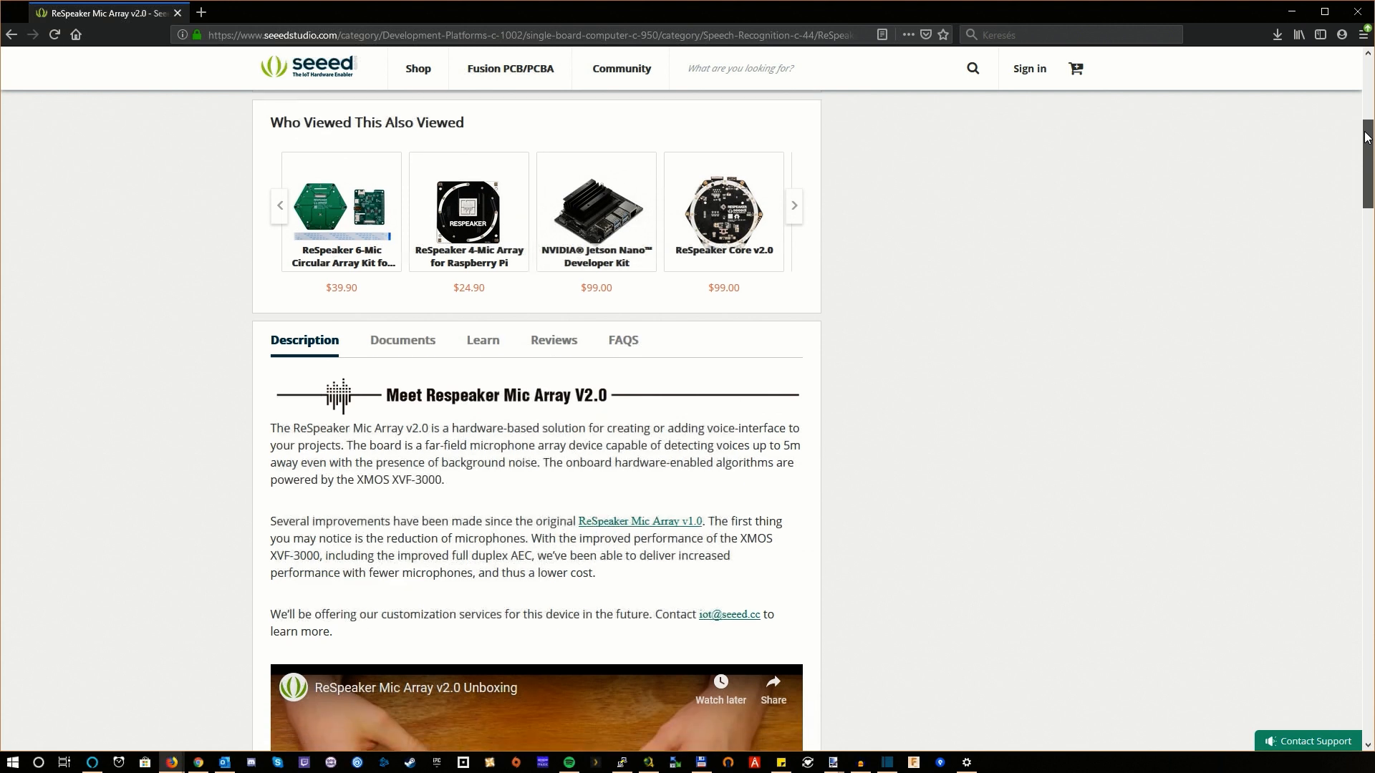
{"action": "scroll", "scroll_direction": "down", "scroll_amount": 3}
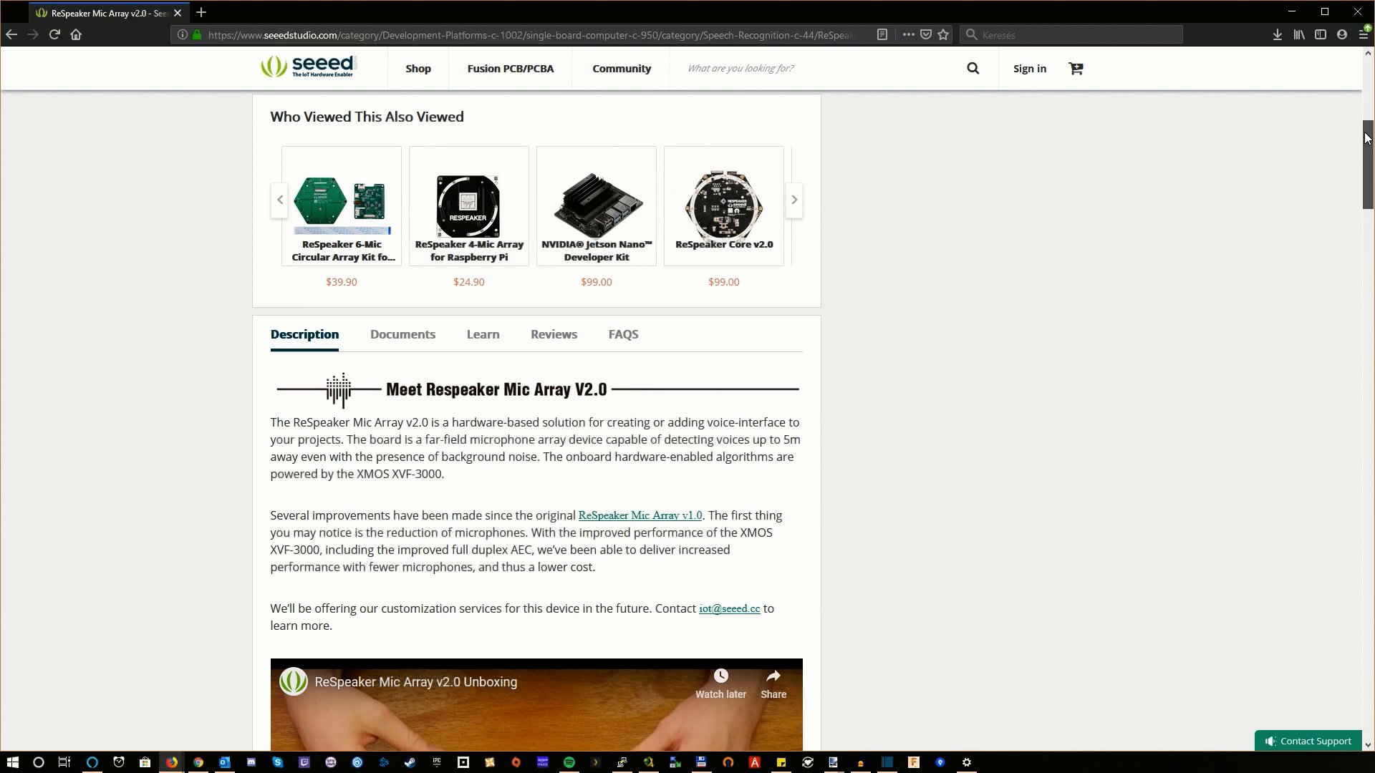
{"action": "scroll", "scroll_direction": "down", "scroll_amount": 3}
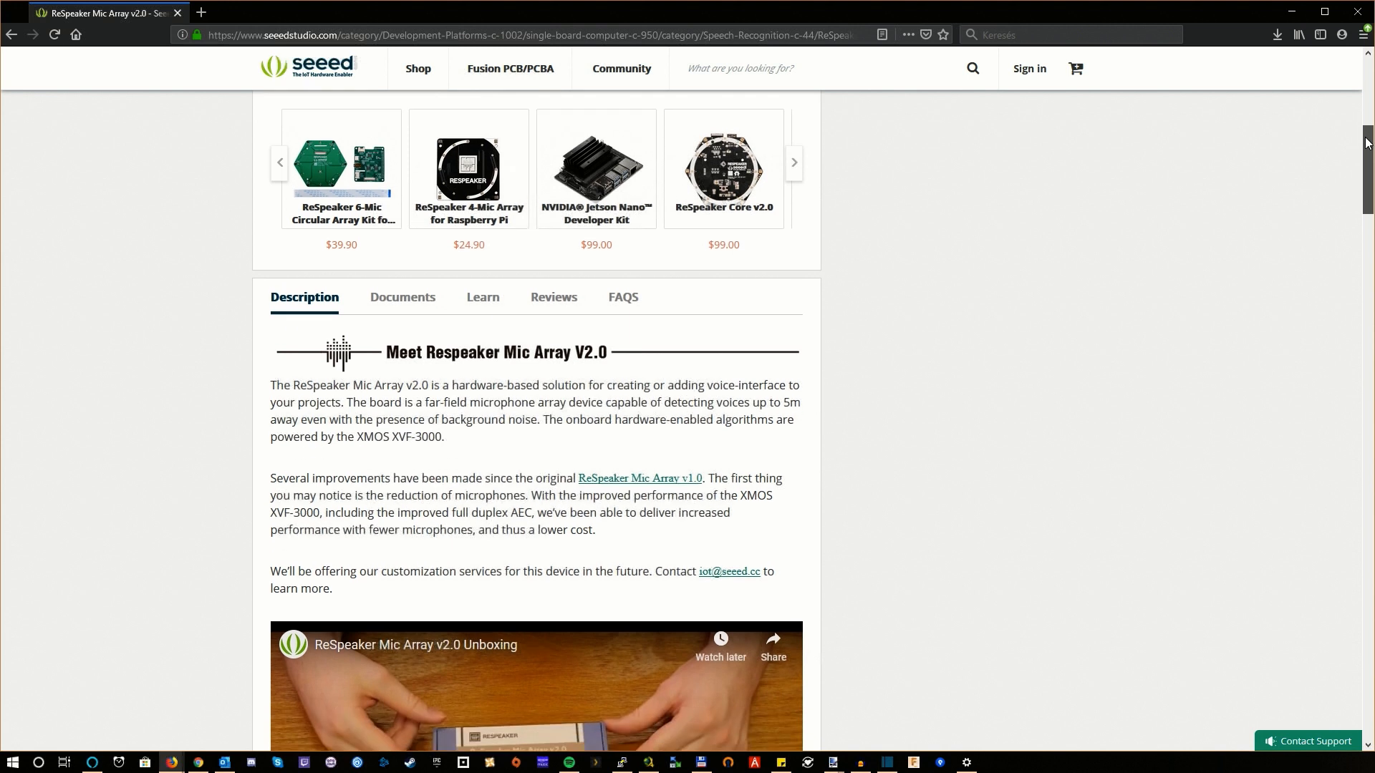
{"action": "scroll", "scroll_direction": "down", "scroll_amount": 3}
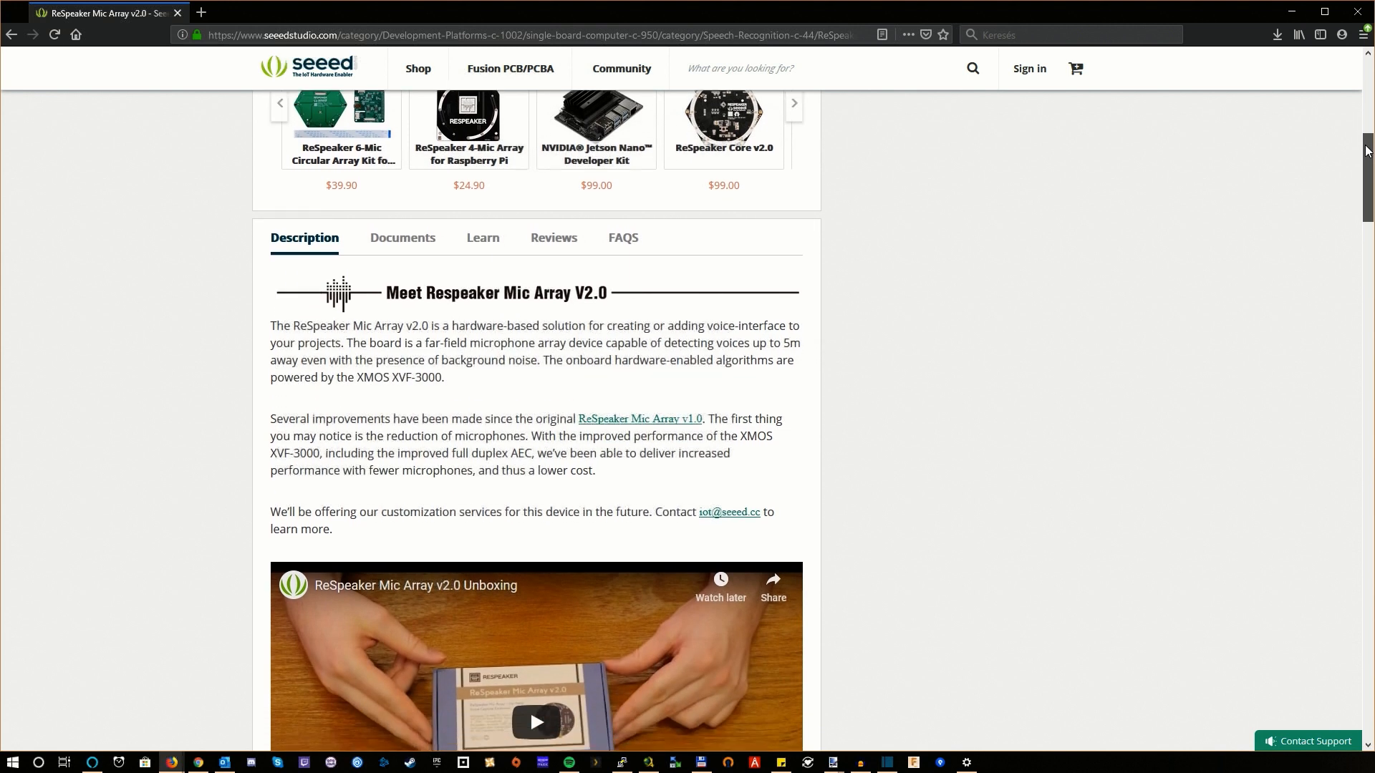
{"action": "scroll", "scroll_direction": "down", "scroll_amount": 3}
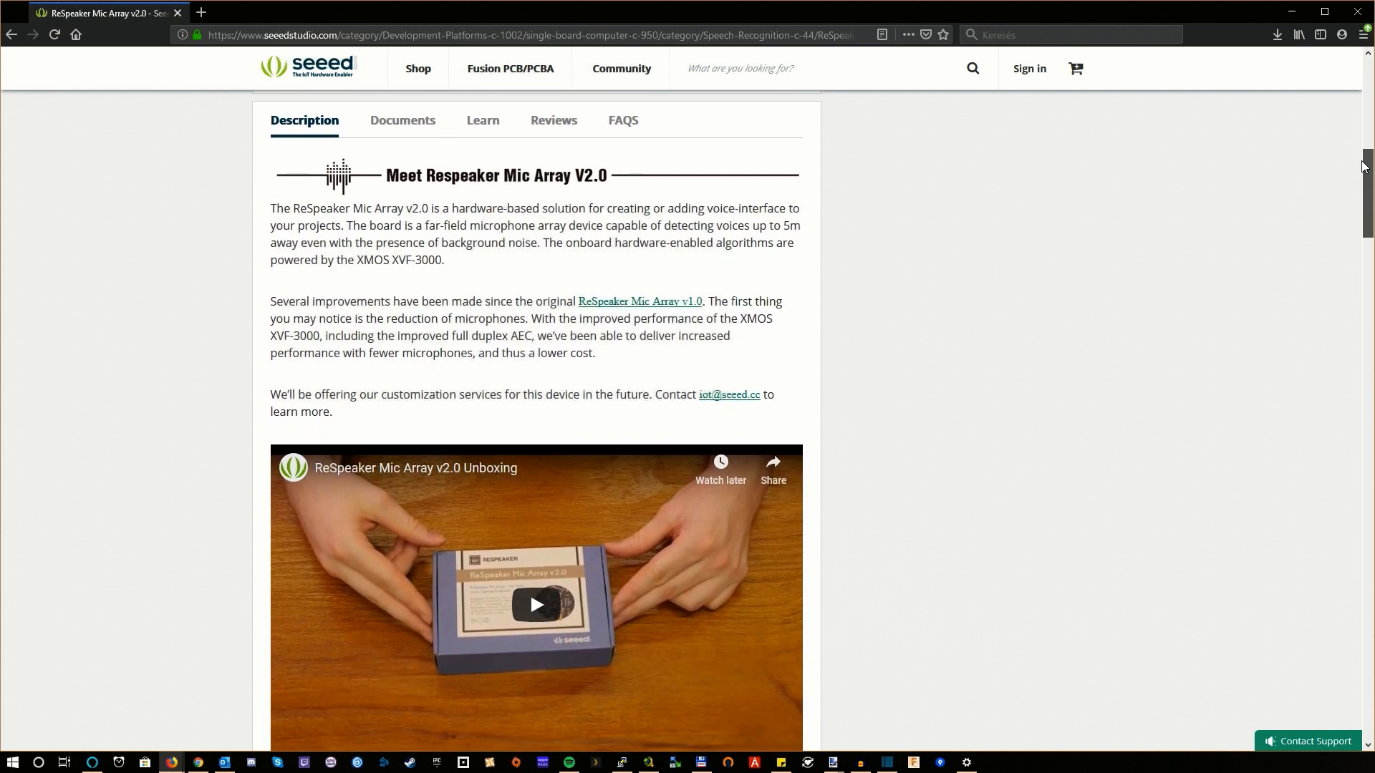
{"action": "scroll", "scroll_direction": "down", "scroll_amount": 3}
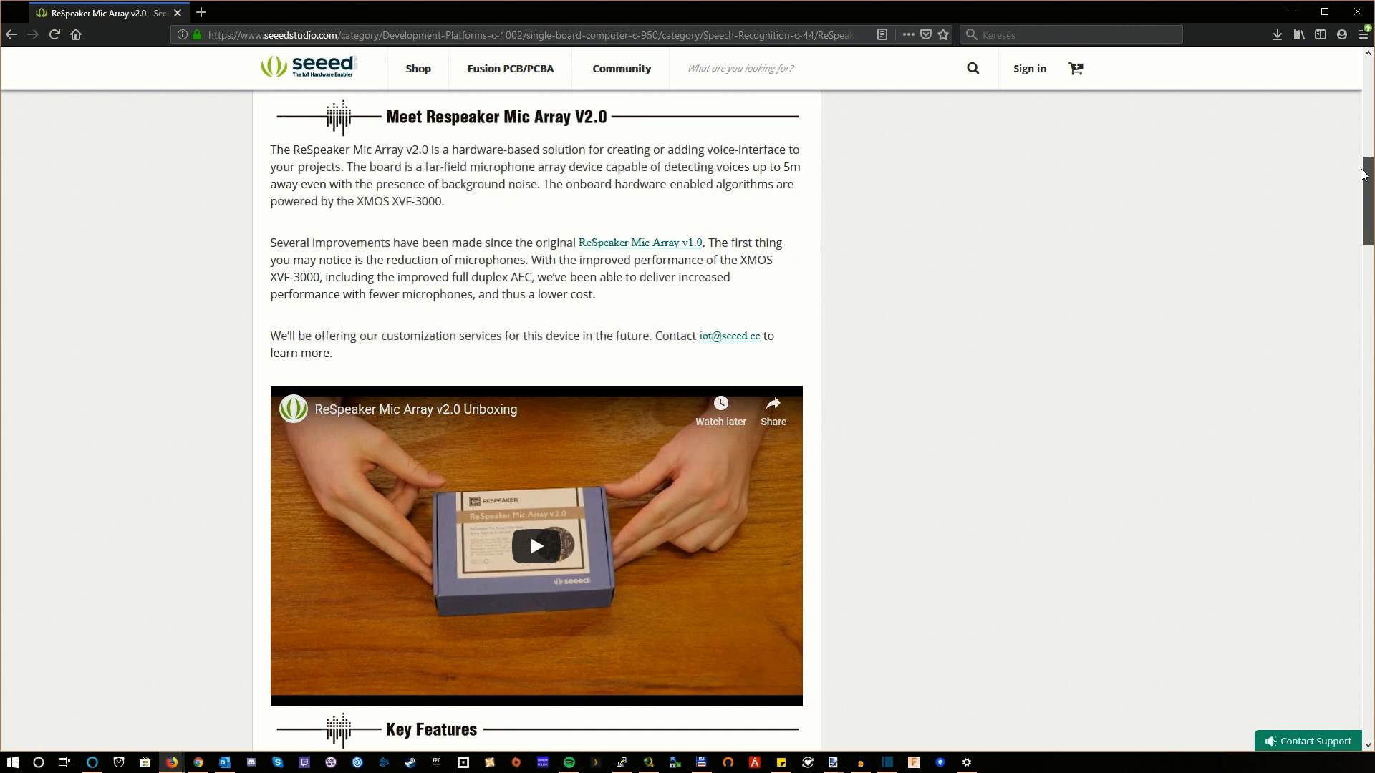
{"action": "scroll", "scroll_direction": "down", "scroll_amount": 3}
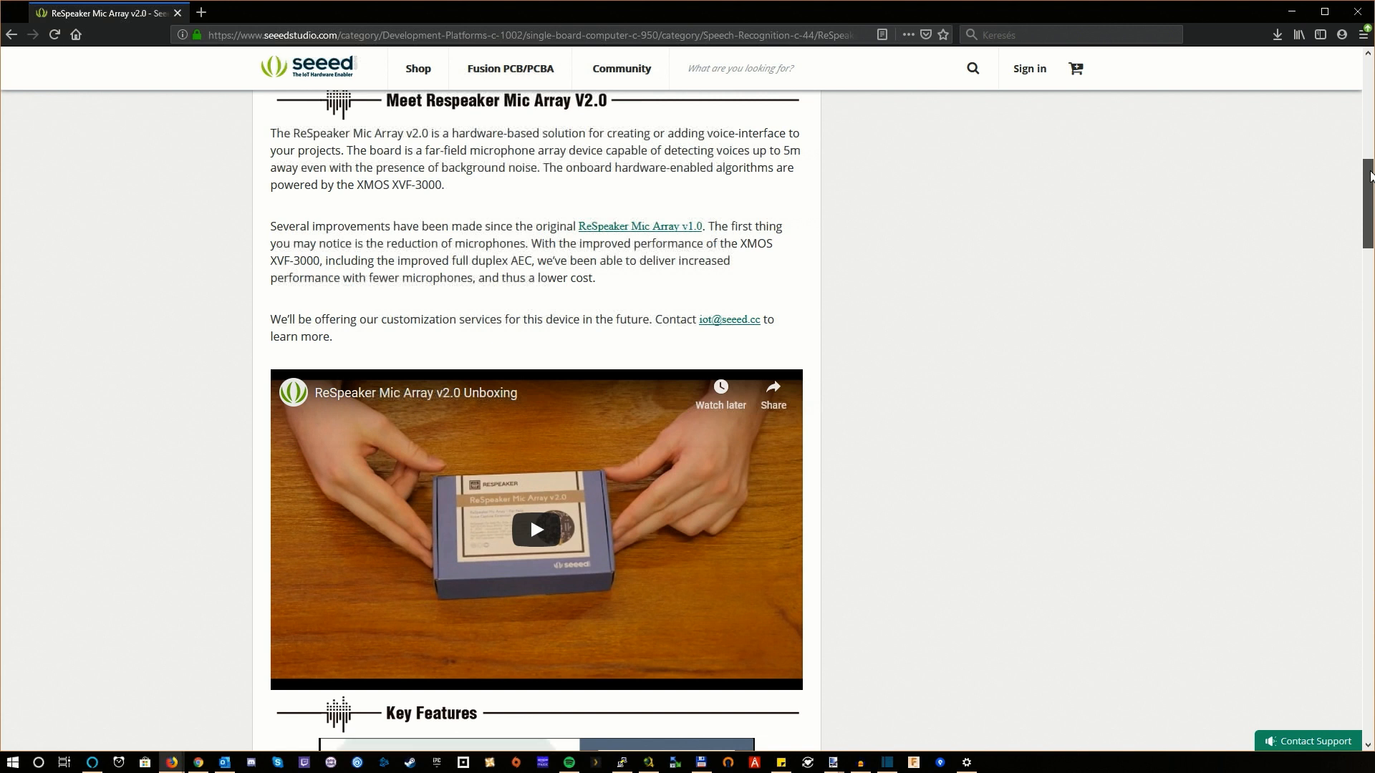
{"action": "scroll", "scroll_direction": "down", "scroll_amount": 3}
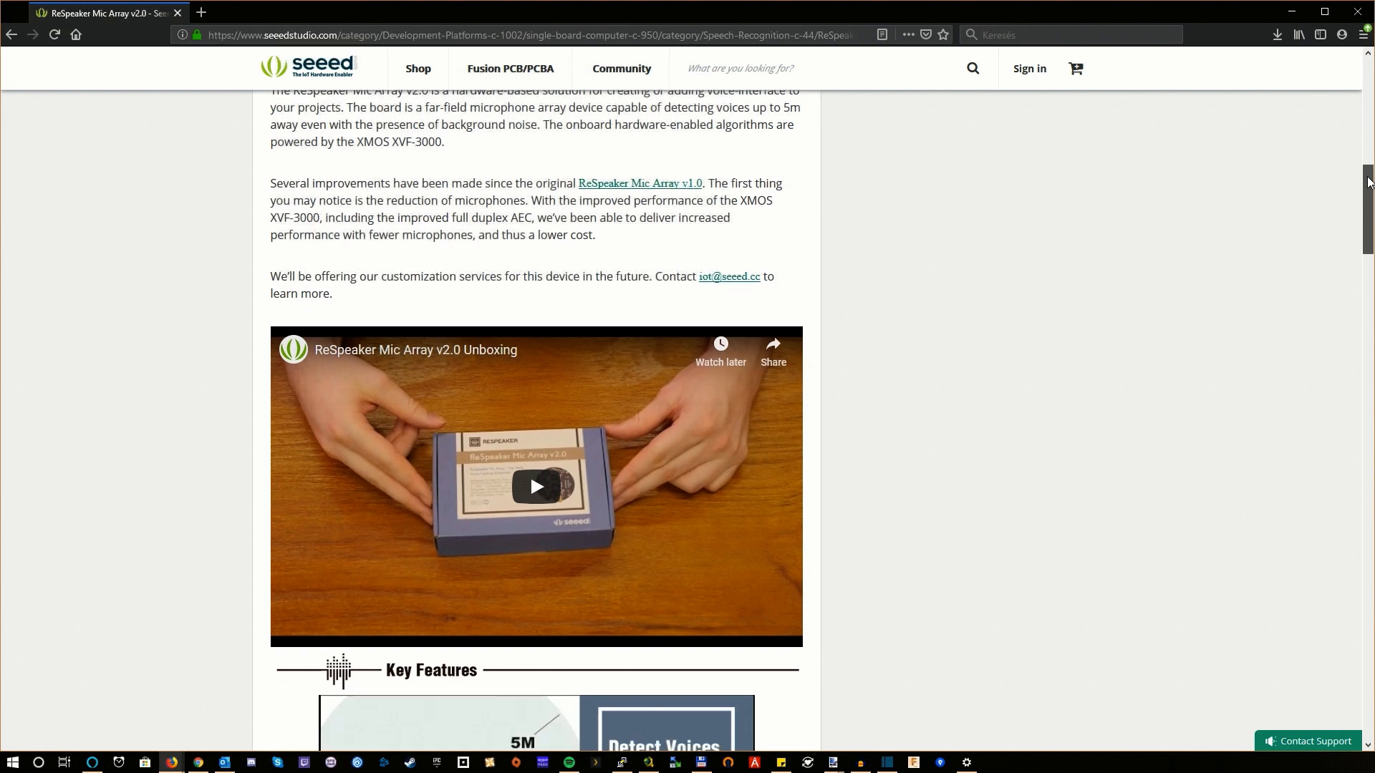
{"action": "scroll", "scroll_direction": "down", "scroll_amount": 3}
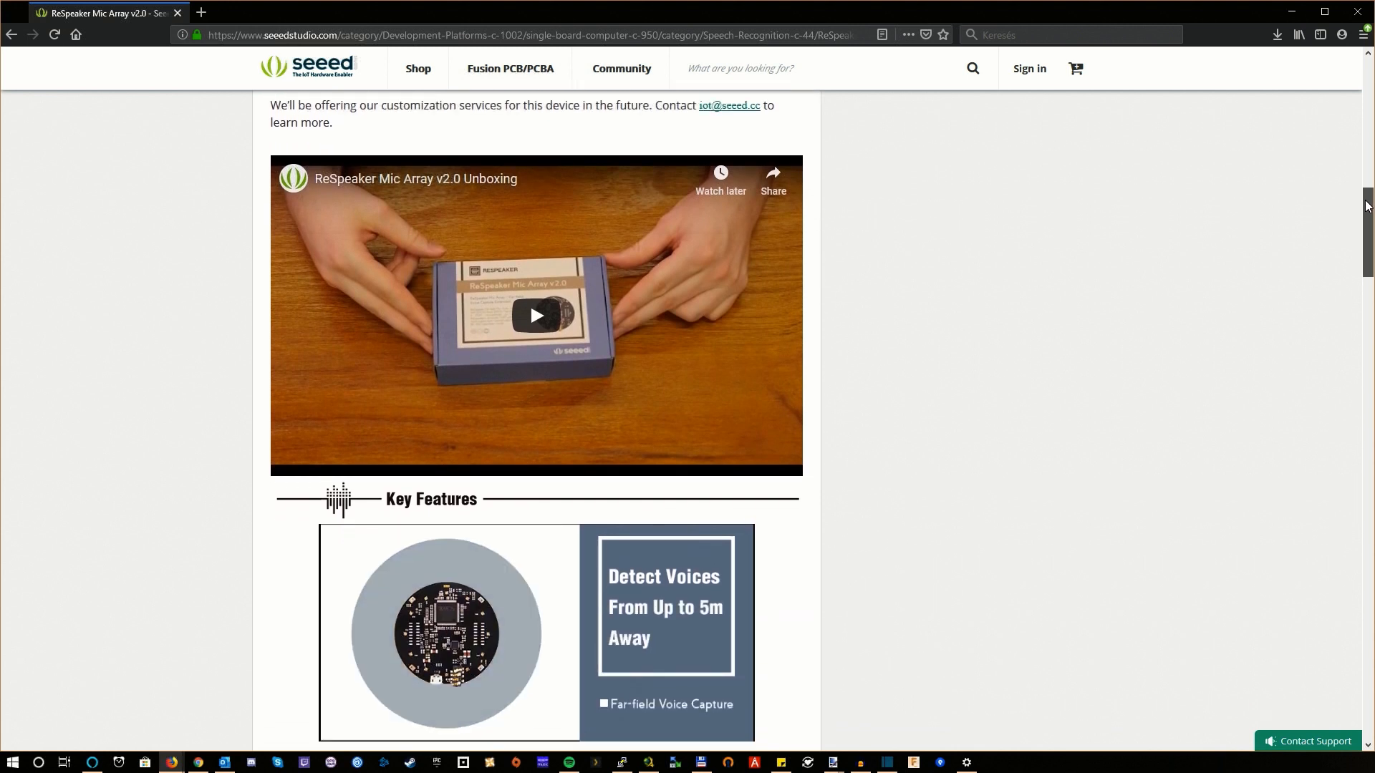
{"action": "scroll", "scroll_direction": "down", "scroll_amount": 3}
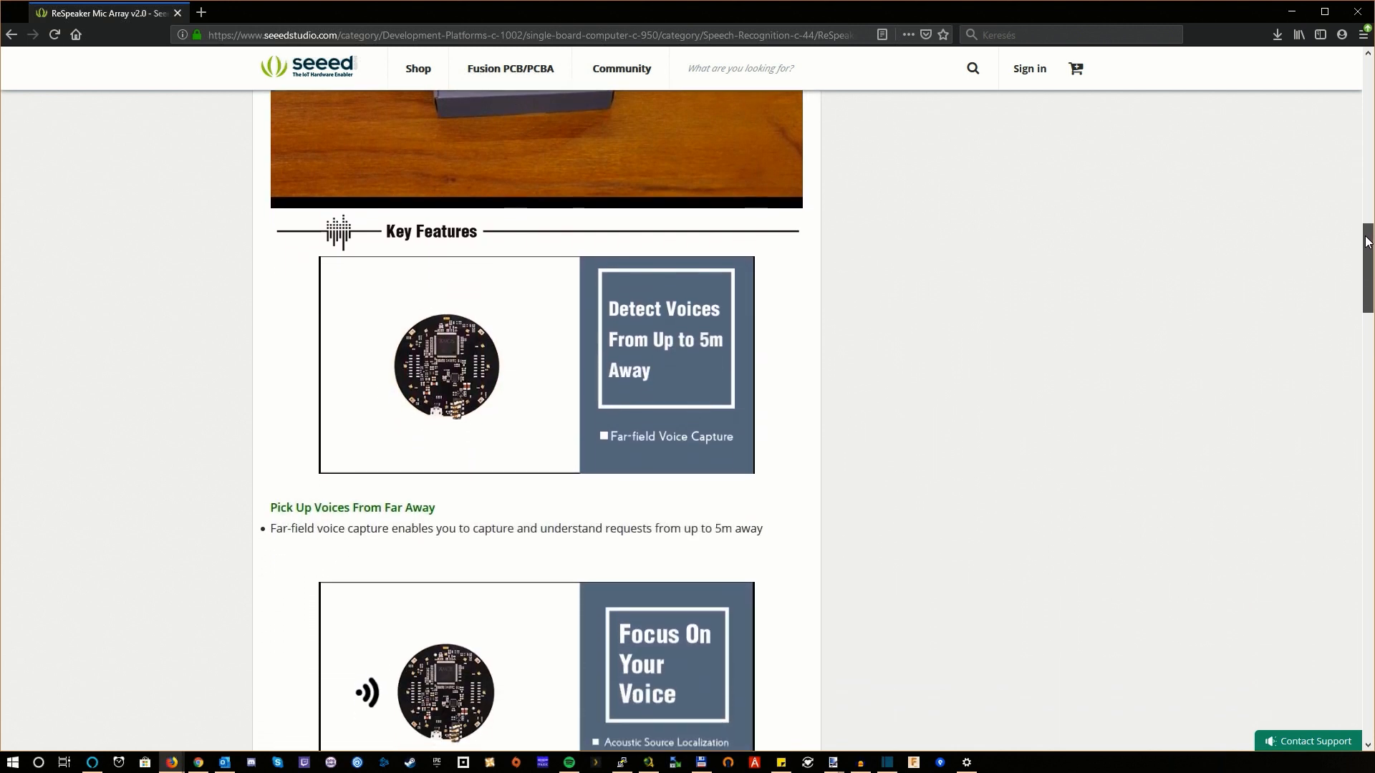
- Scroll past the Focus On Your Voice and Improve Voice Quality banners to Voice Demo
{"action": "scroll", "scroll_direction": "down", "scroll_amount": 3}
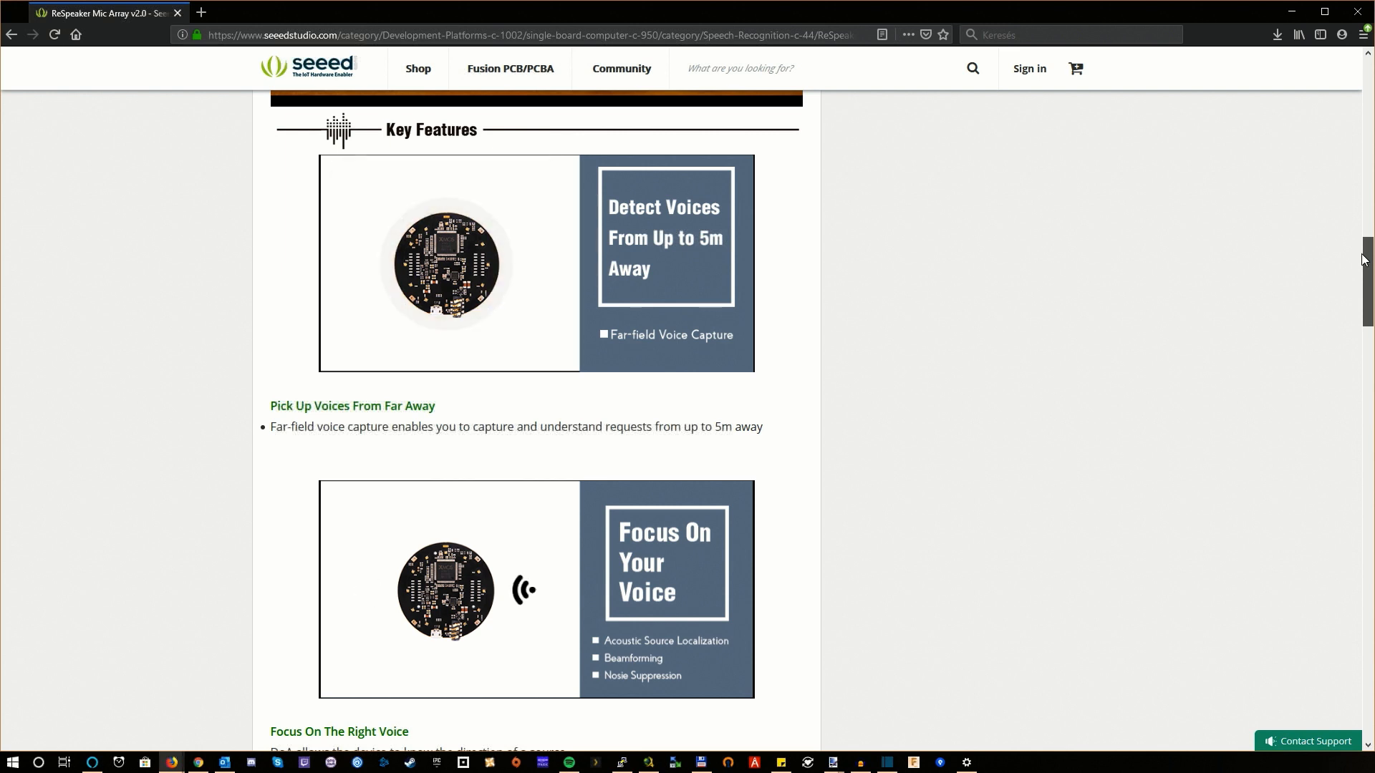
{"action": "scroll", "scroll_direction": "down", "scroll_amount": 3}
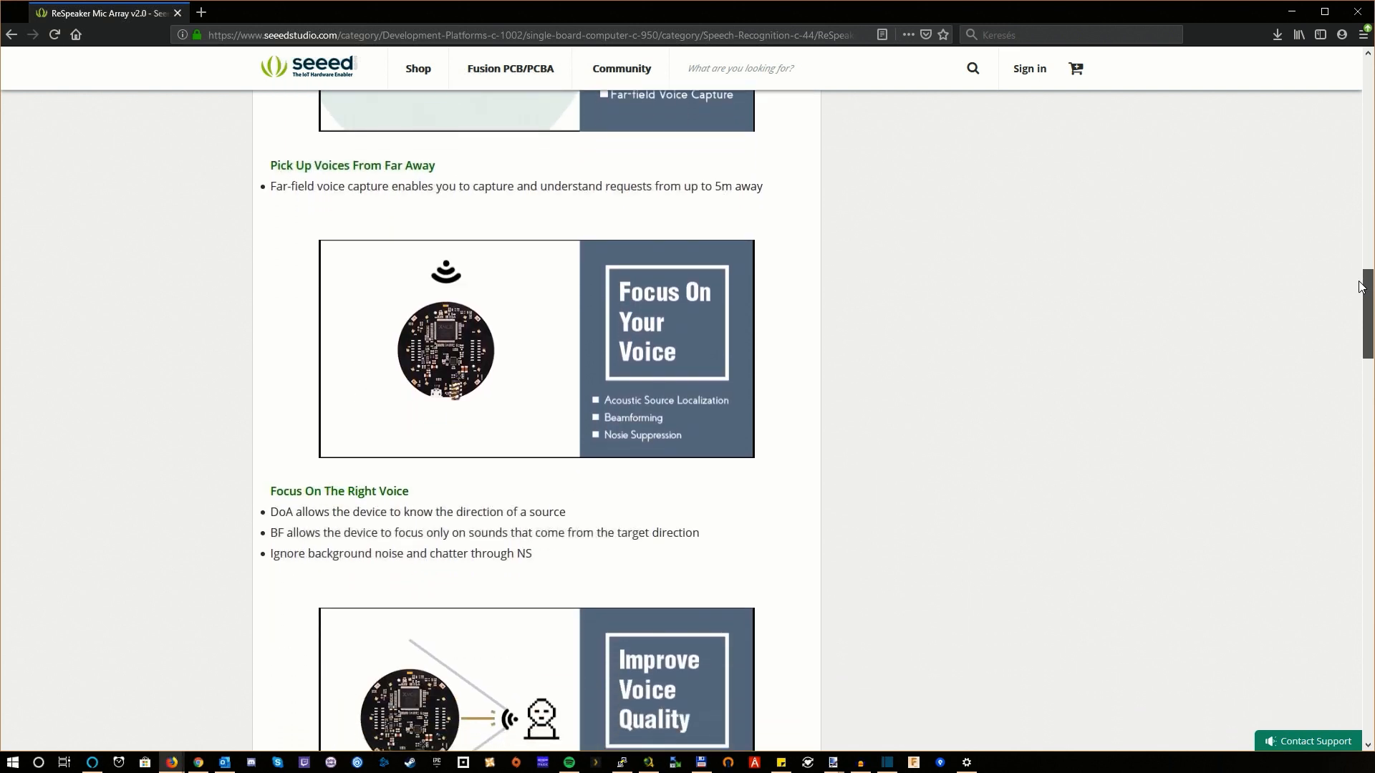
{"action": "scroll", "scroll_direction": "down", "scroll_amount": 3}
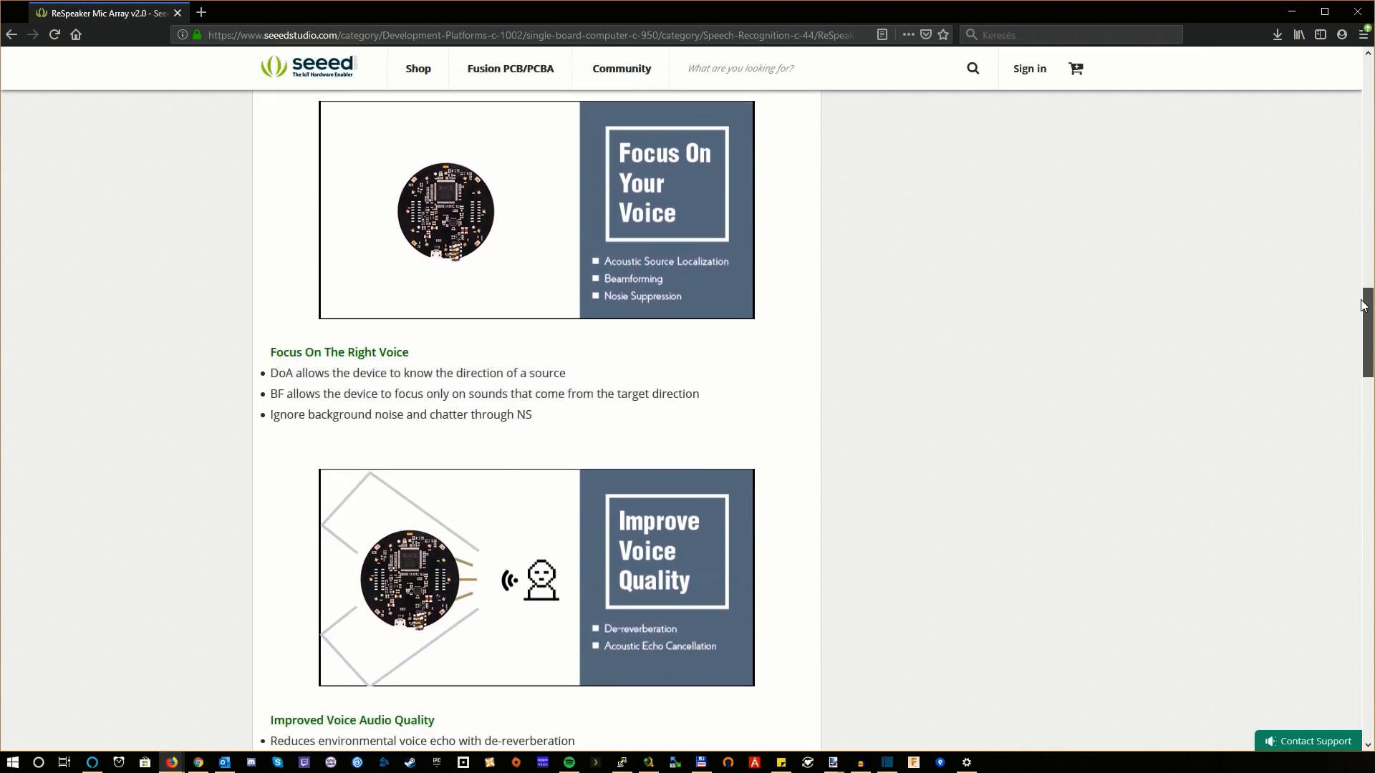
{"action": "scroll", "scroll_direction": "down", "scroll_amount": 3}
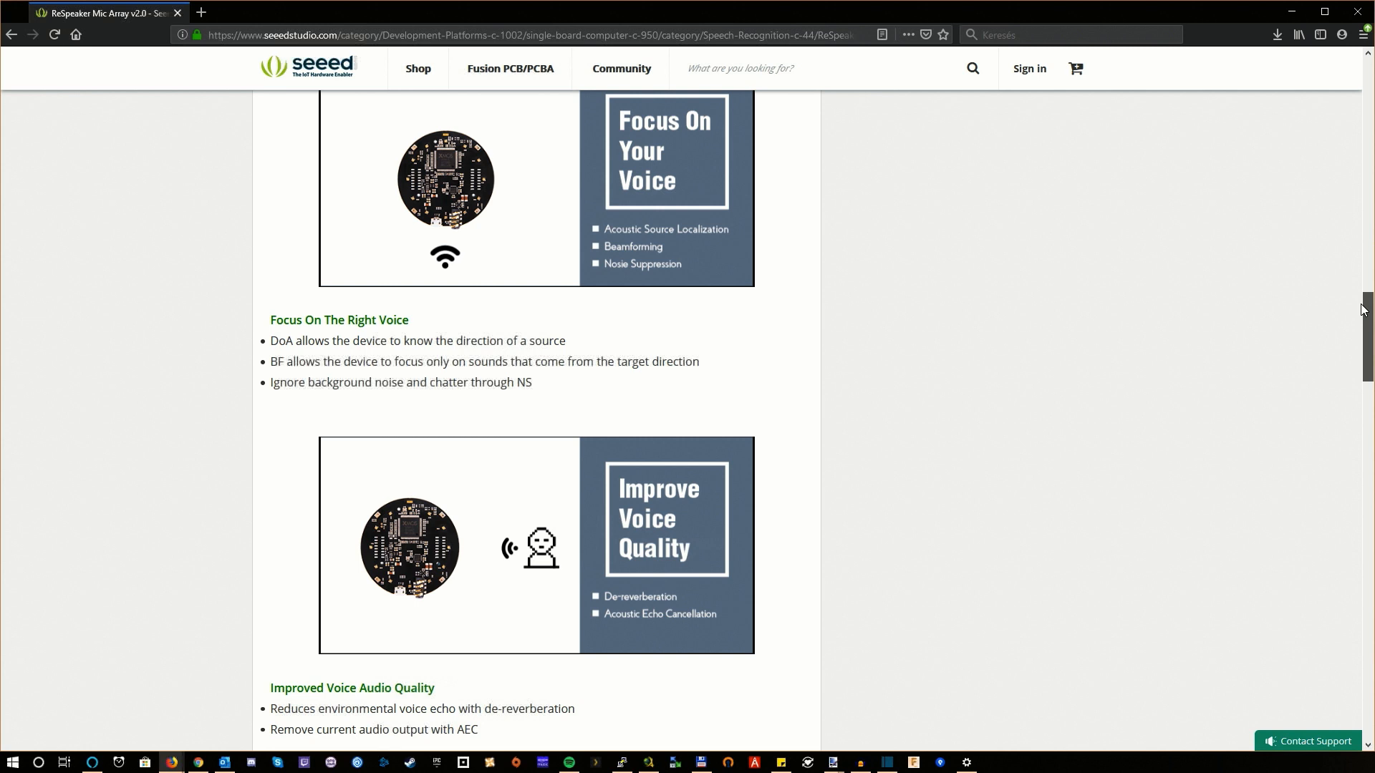
{"action": "scroll", "scroll_direction": "down", "scroll_amount": 3}
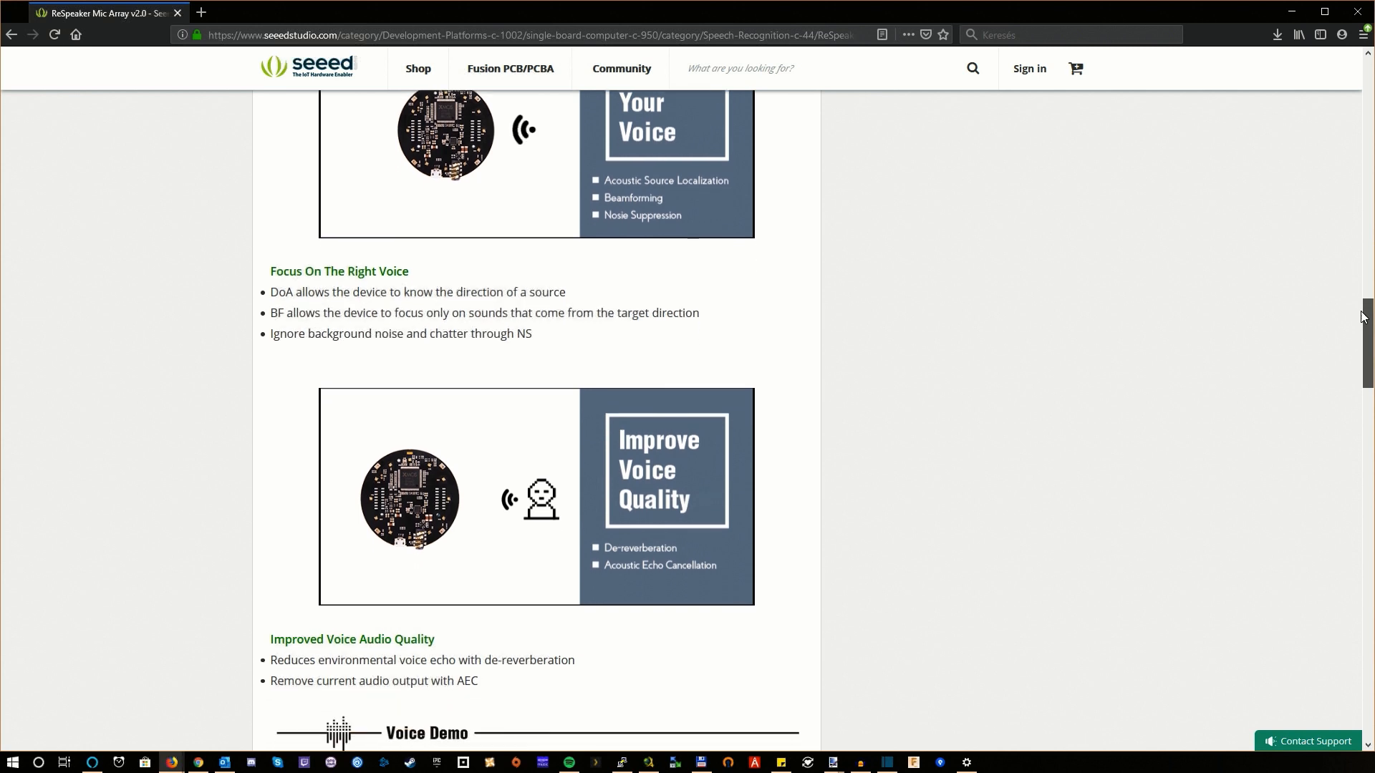
{"action": "scroll", "scroll_direction": "down", "scroll_amount": 3}
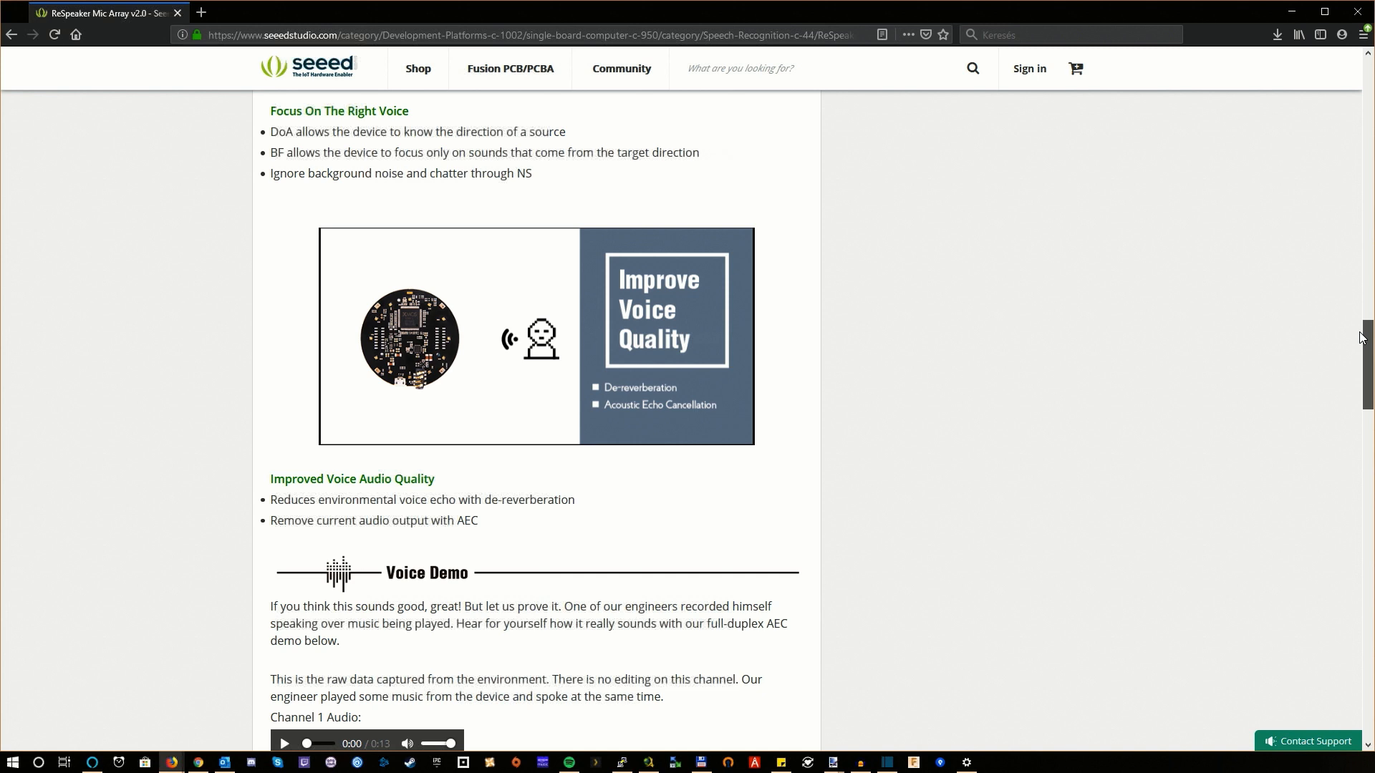
{"action": "scroll", "scroll_direction": "down", "scroll_amount": 3}
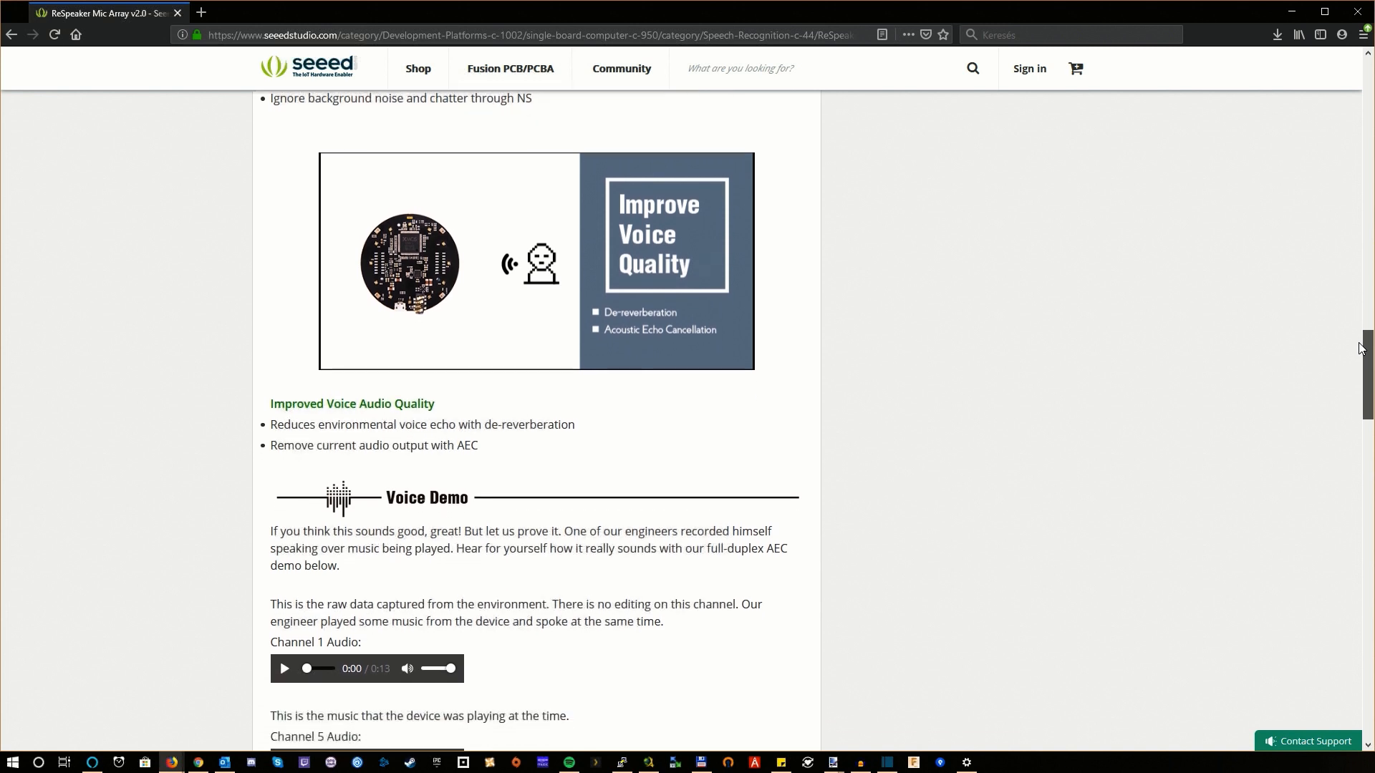
{"action": "scroll", "scroll_direction": "down", "scroll_amount": 3}
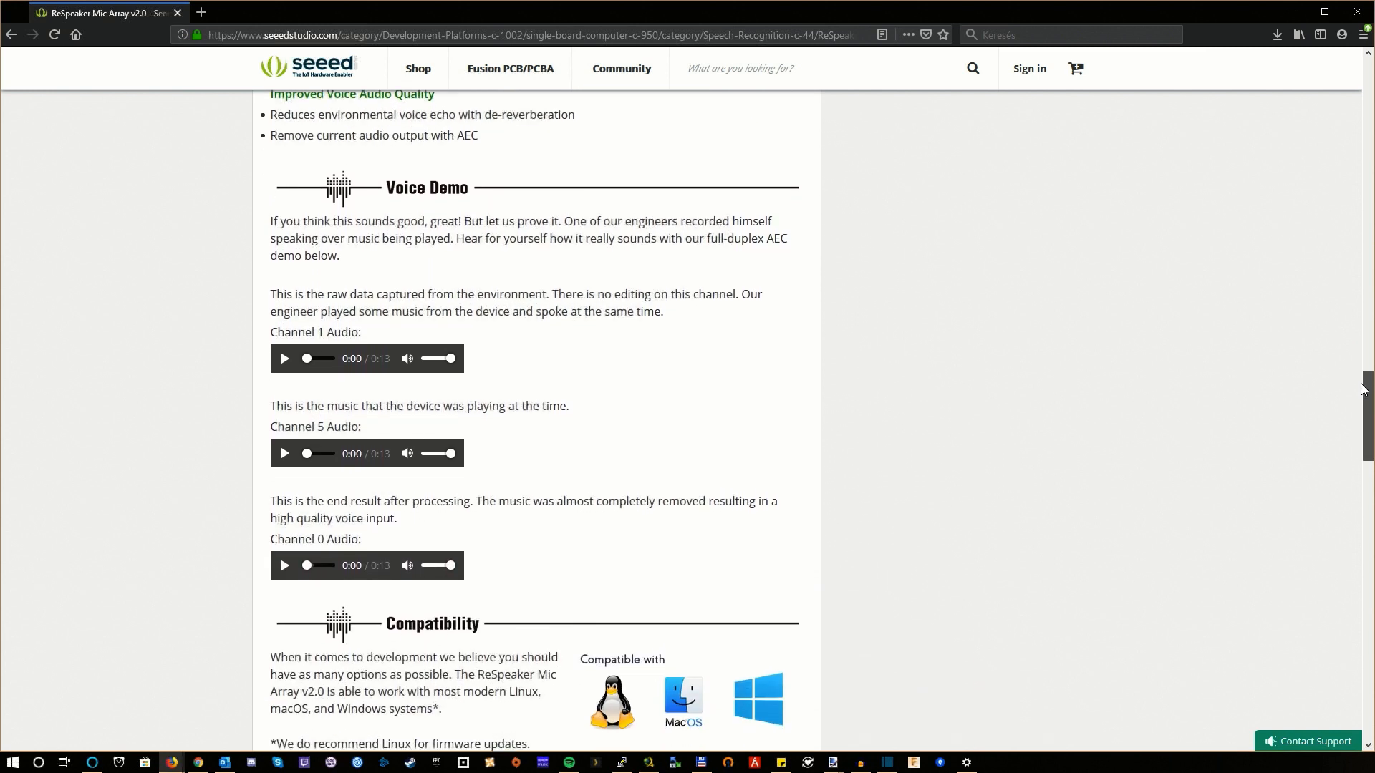
- Scroll past Compatibility, Technical Specifications and Applications to the DOA & AEC Test video
{"action": "scroll", "scroll_direction": "down", "scroll_amount": 3}
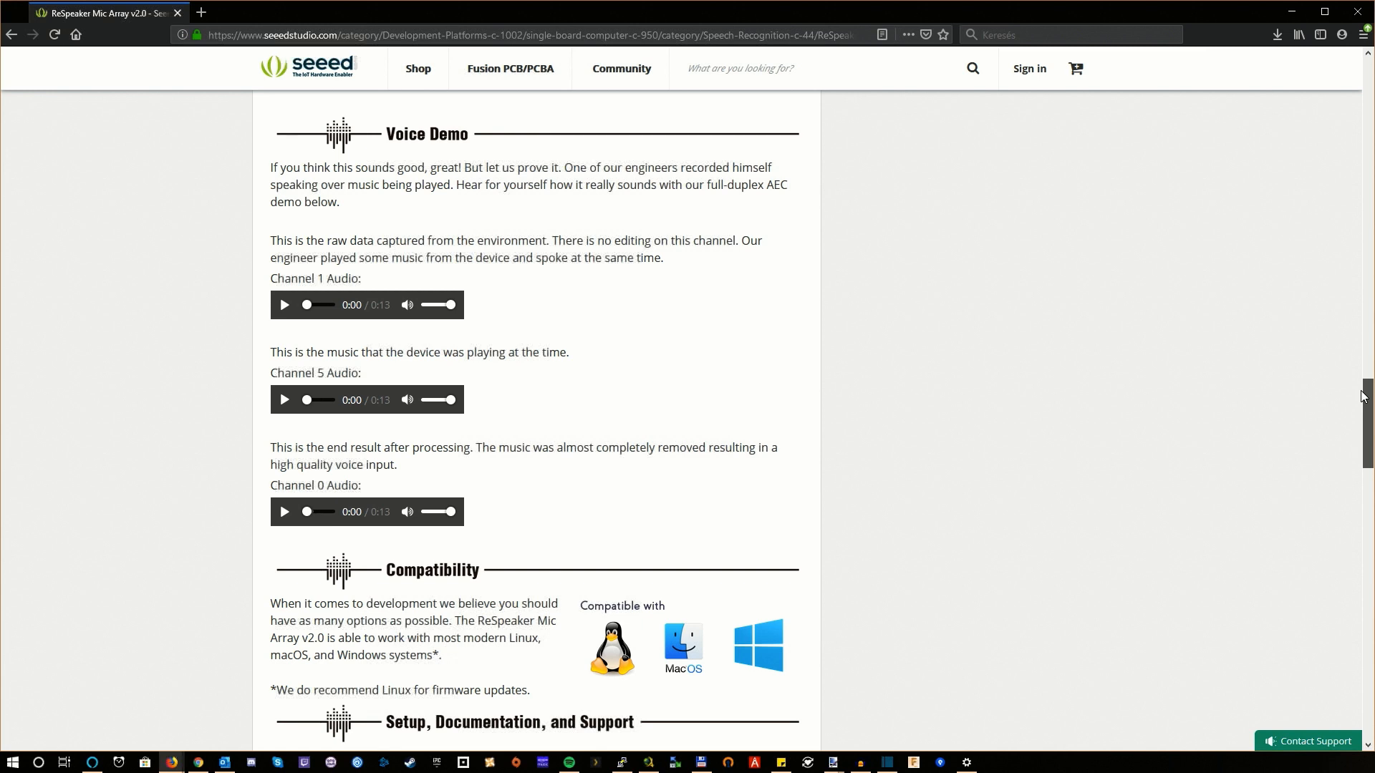
{"action": "scroll", "scroll_direction": "down", "scroll_amount": 3}
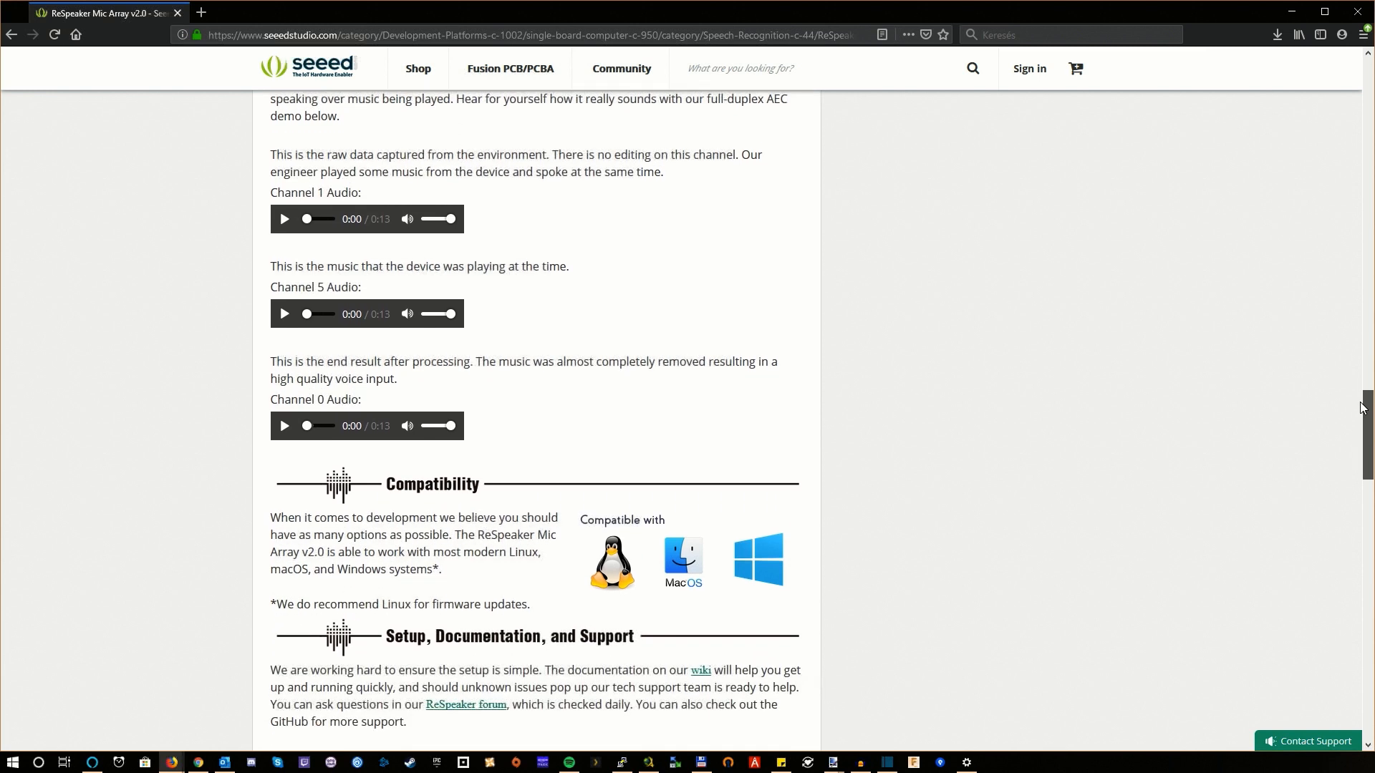
{"action": "scroll", "scroll_direction": "down", "scroll_amount": 3}
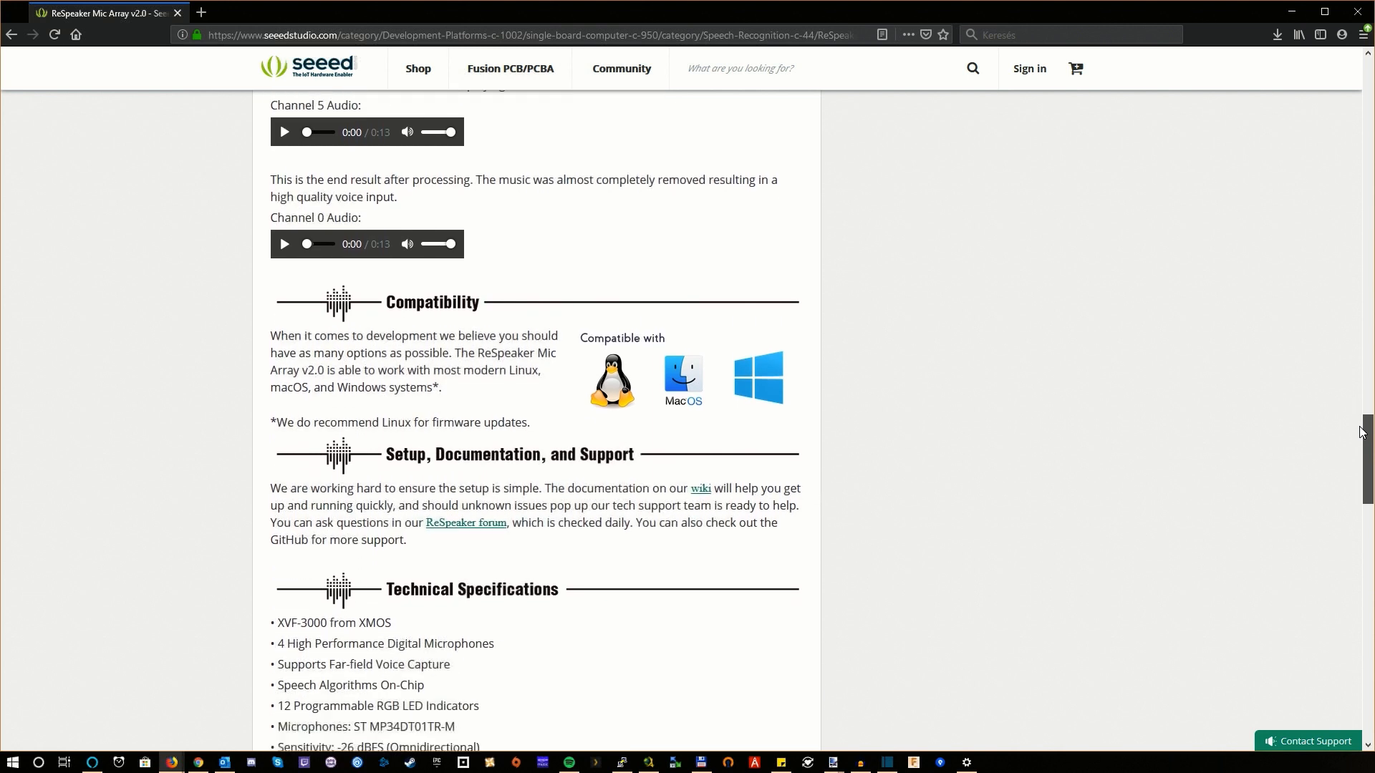
{"action": "scroll", "scroll_direction": "down", "scroll_amount": 3}
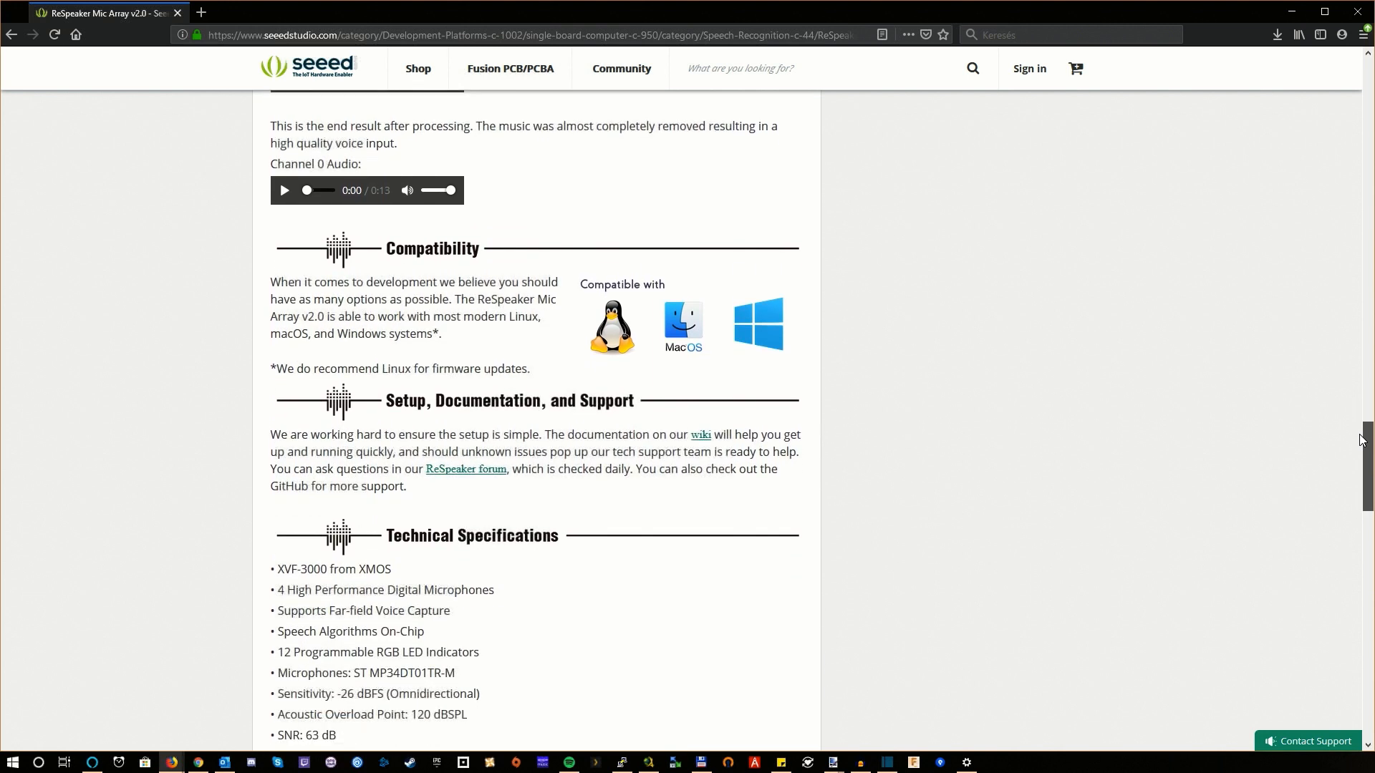
{"action": "scroll", "scroll_direction": "down", "scroll_amount": 3}
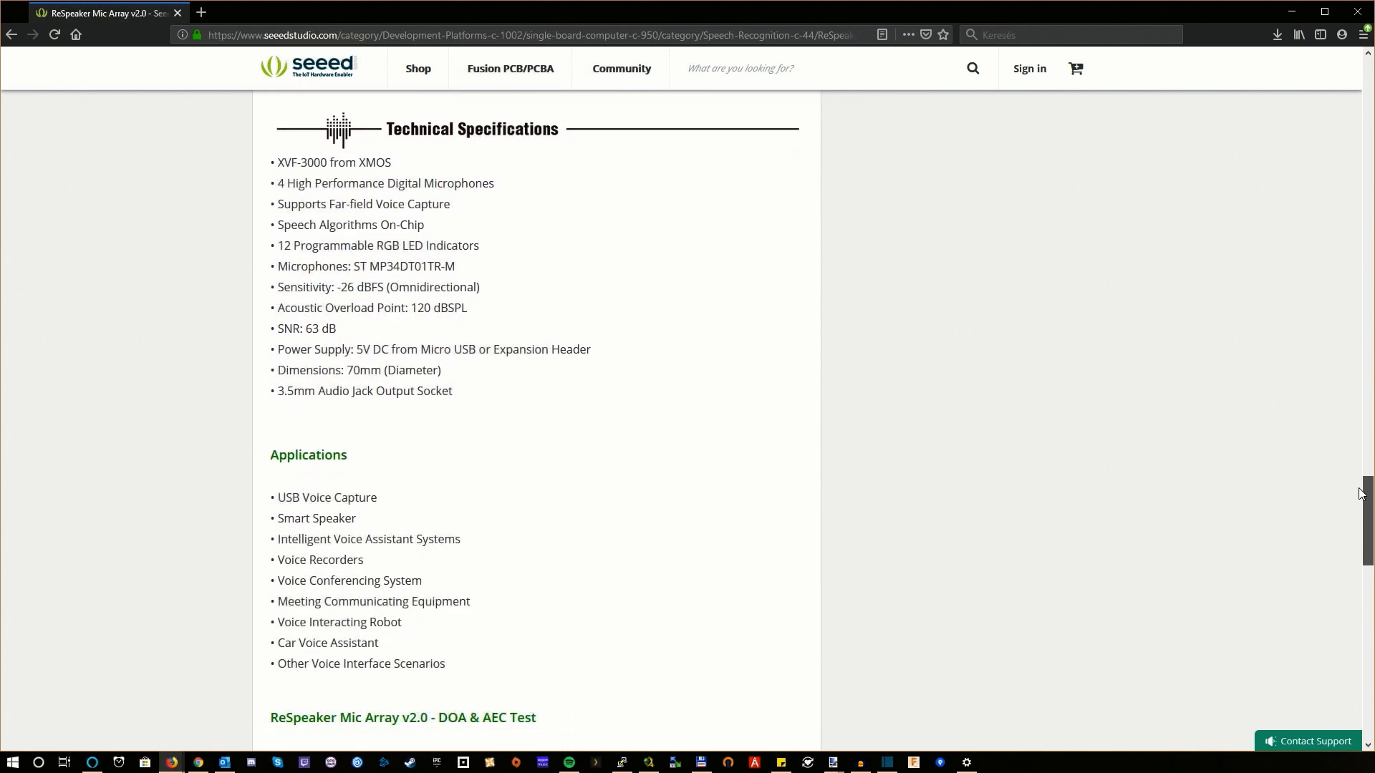
{"action": "scroll", "scroll_direction": "down", "scroll_amount": 3}
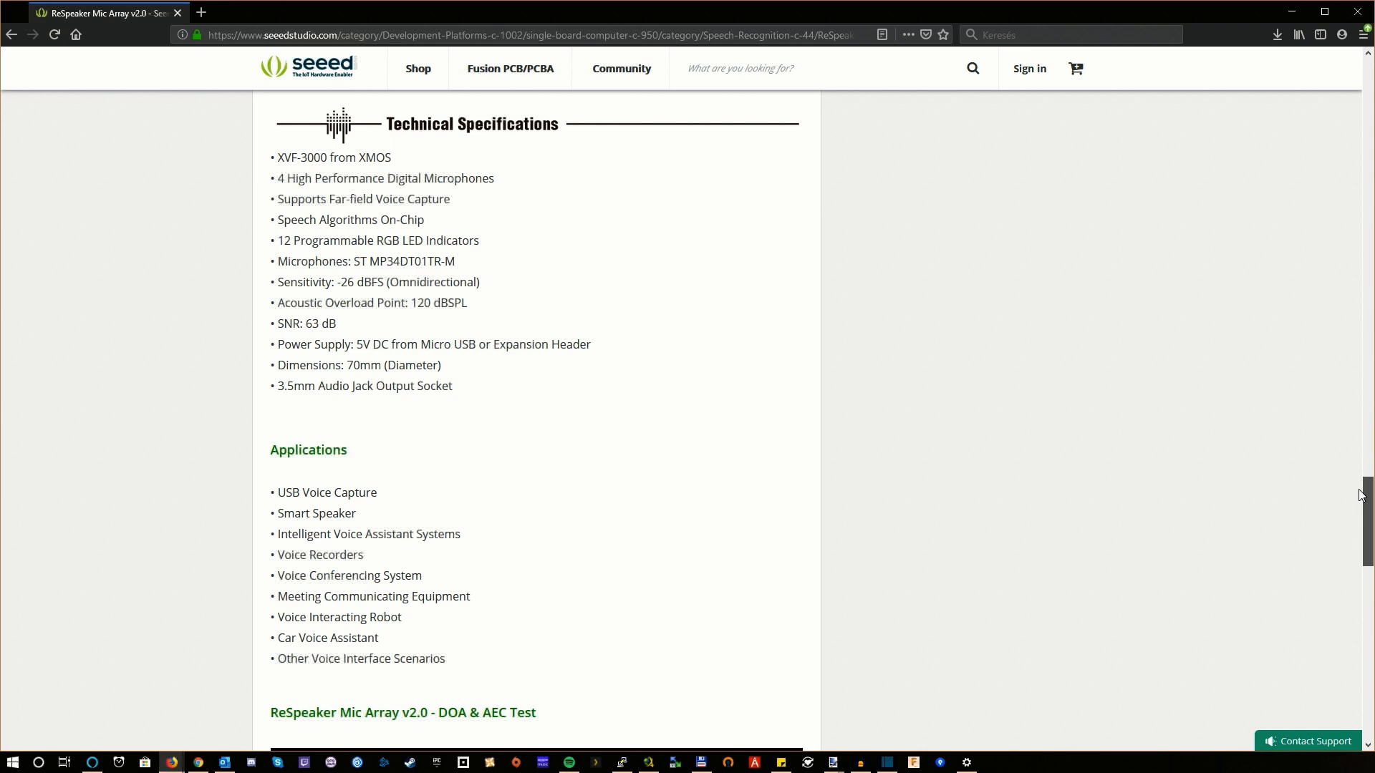
{"action": "scroll", "scroll_direction": "down", "scroll_amount": 3}
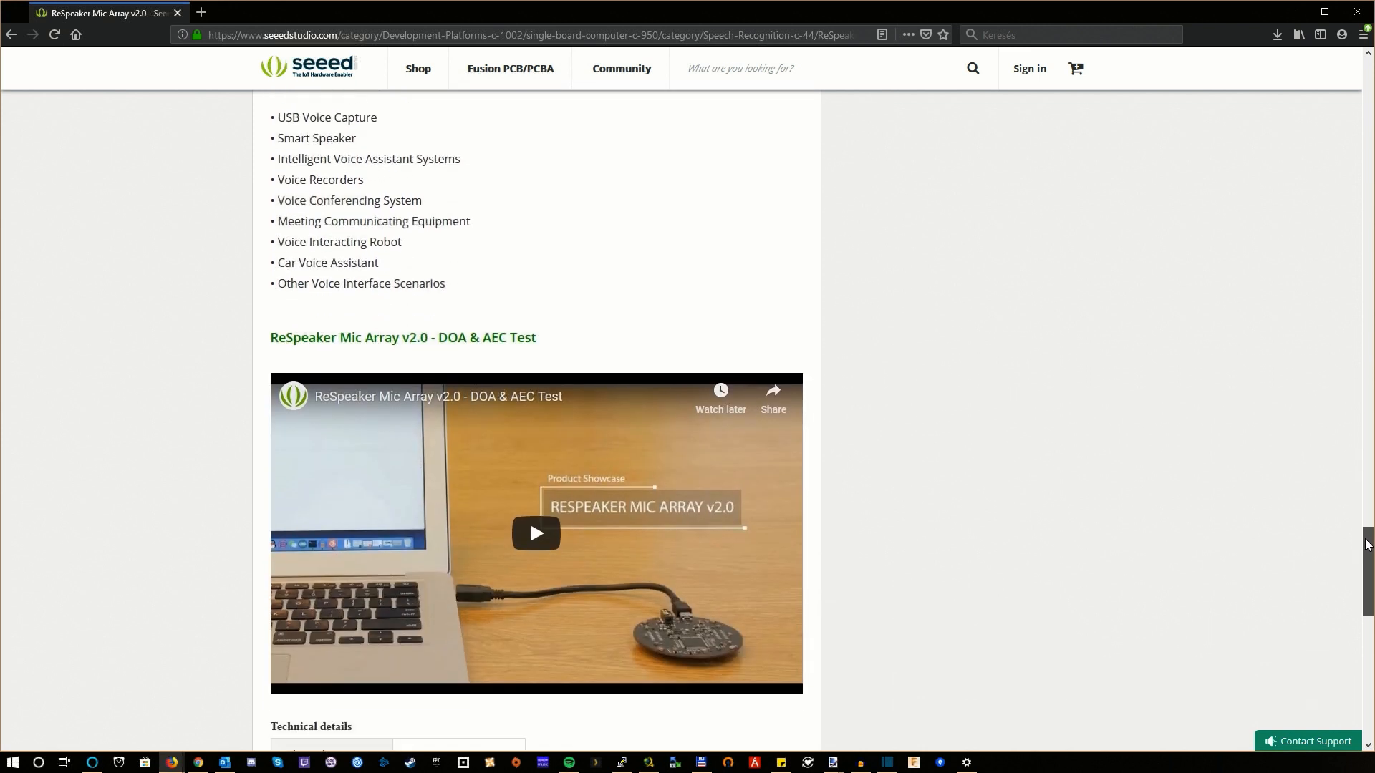
{"action": "scroll", "scroll_direction": "down", "scroll_amount": 3}
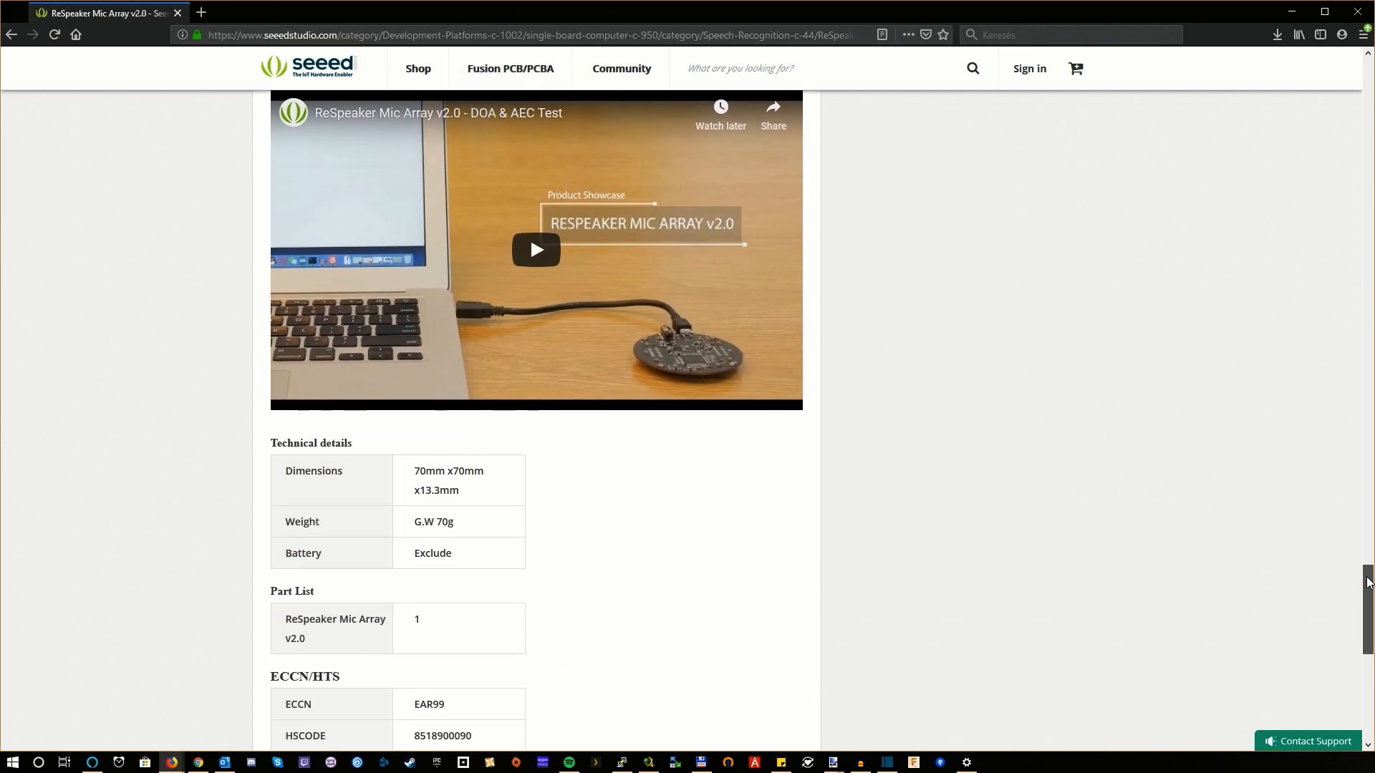